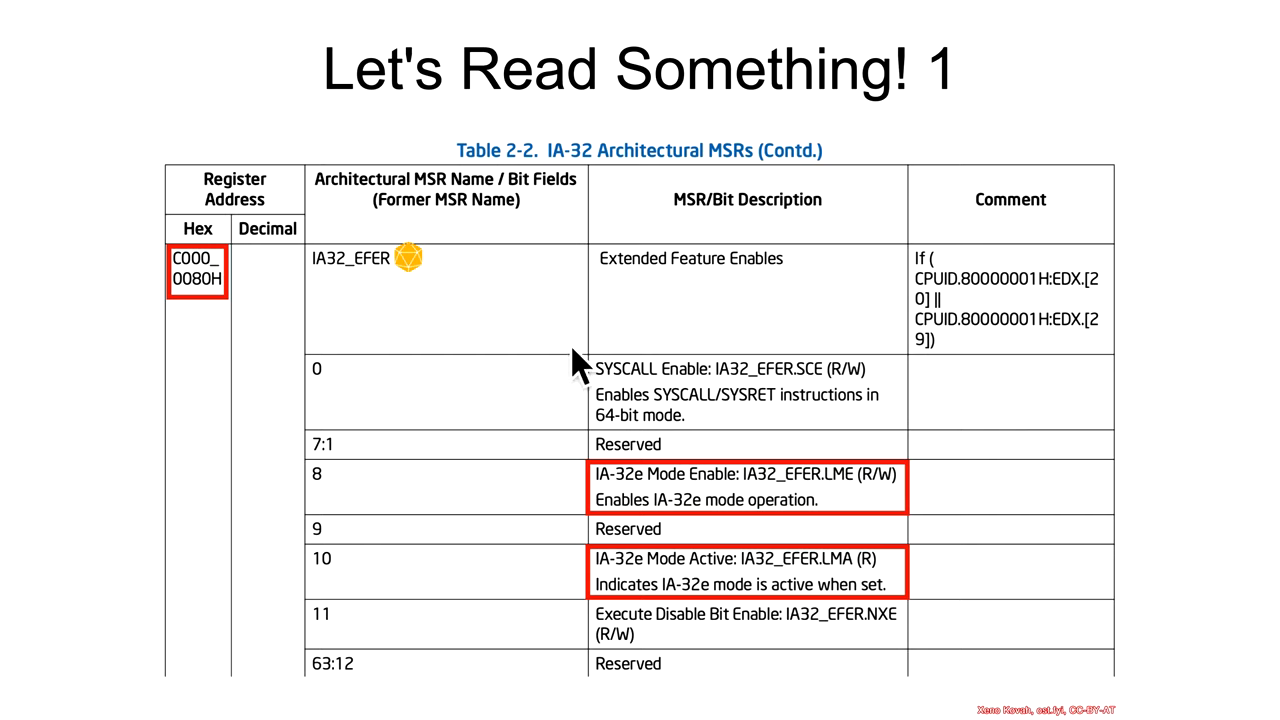
{"action": "mouse_move", "coordinate": [780, 195]}
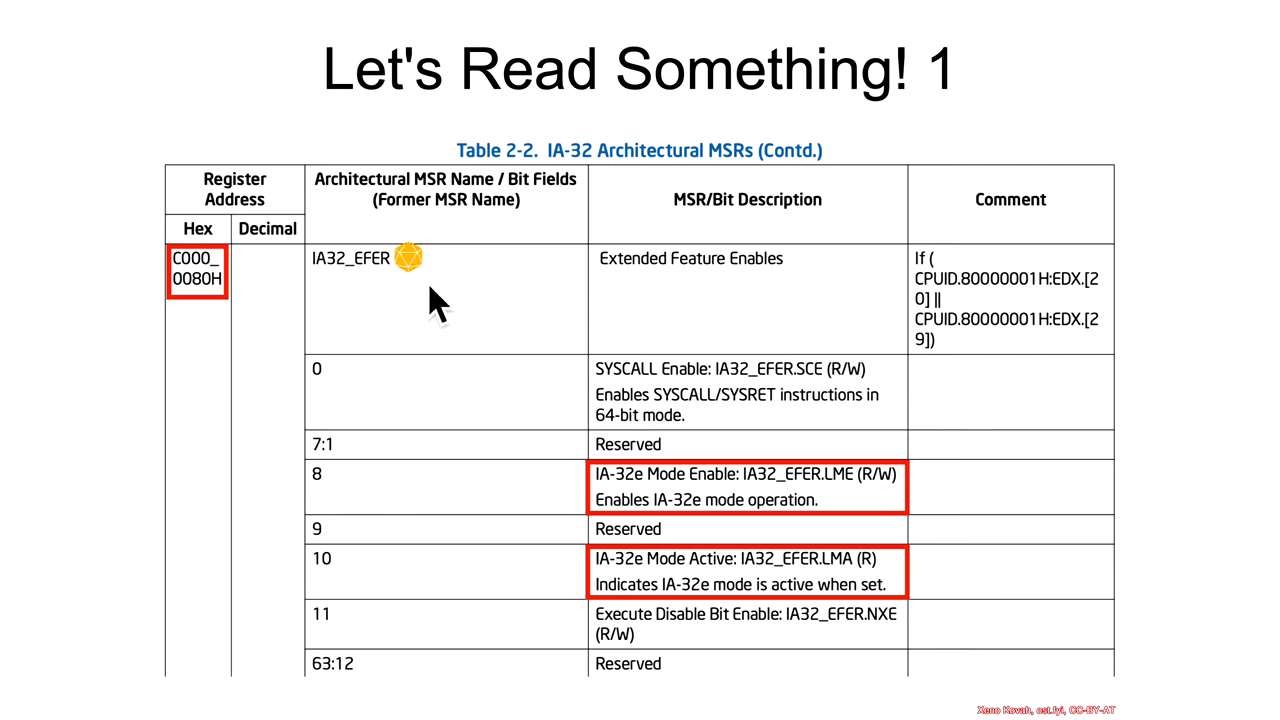
{"action": "mouse_move", "coordinate": [660, 590]}
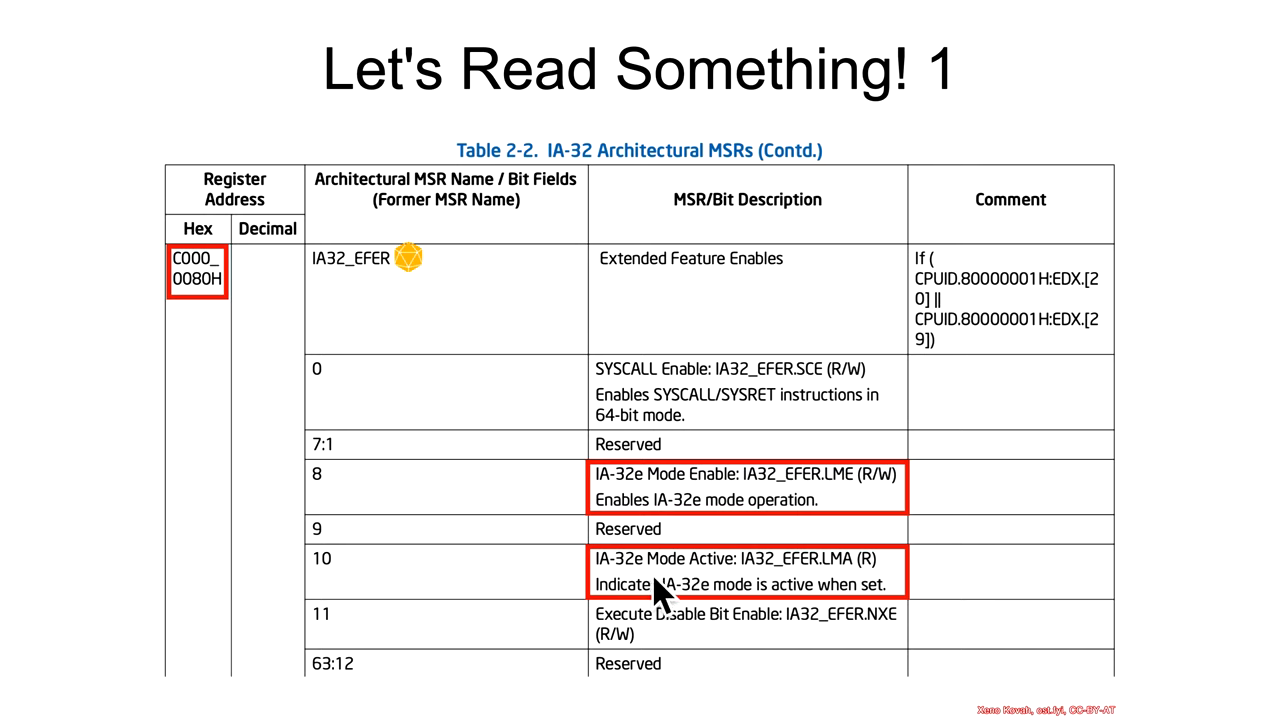
{"action": "mouse_move", "coordinate": [895, 588]}
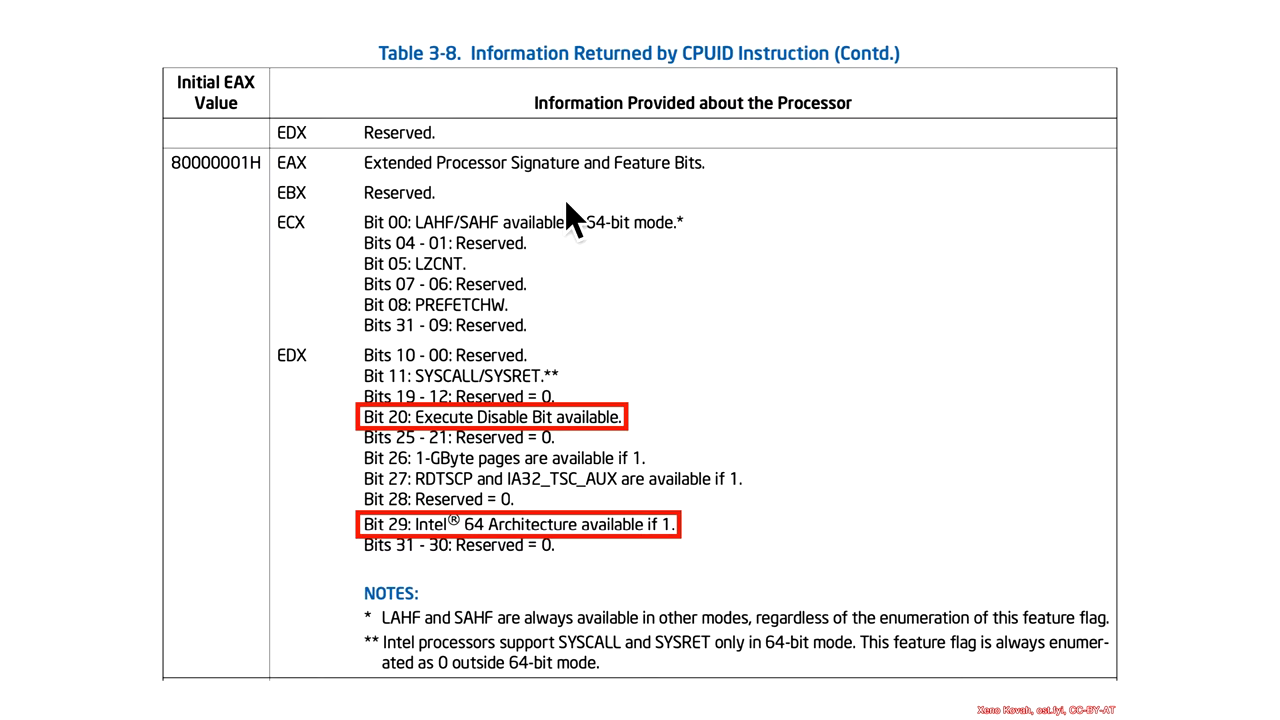
{"action": "mouse_move", "coordinate": [260, 205]}
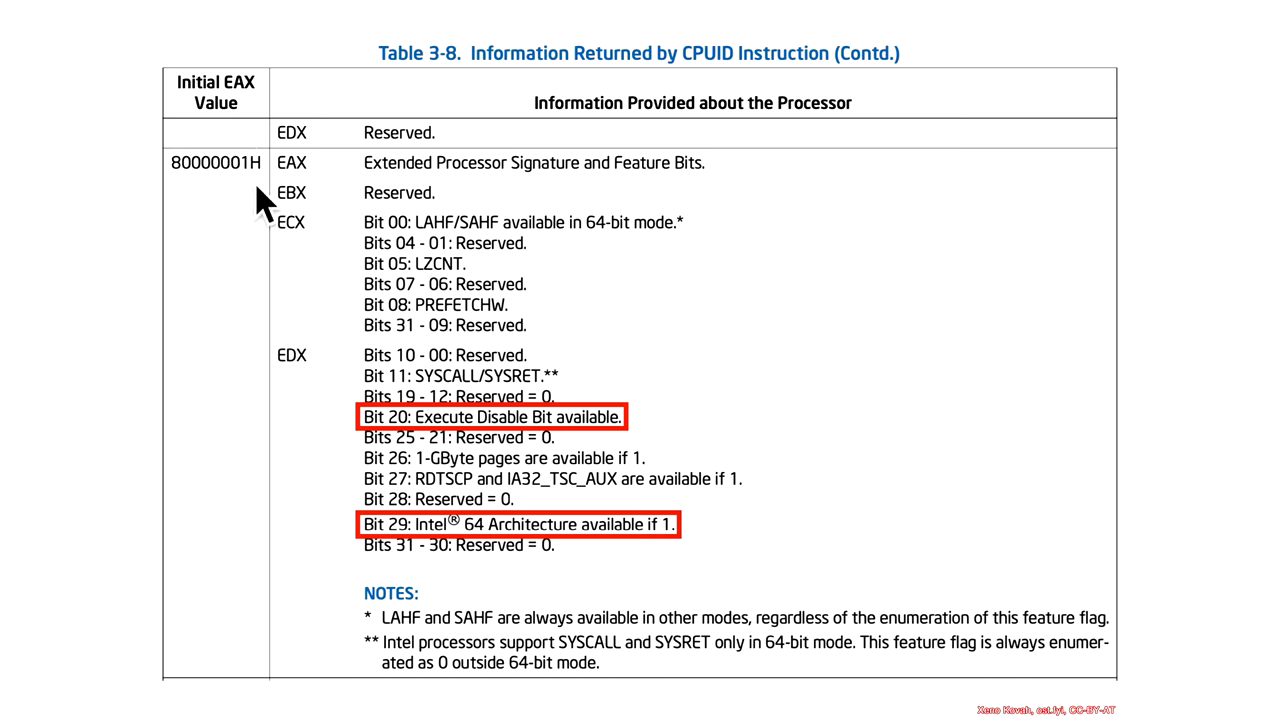
{"action": "mouse_move", "coordinate": [357, 422]}
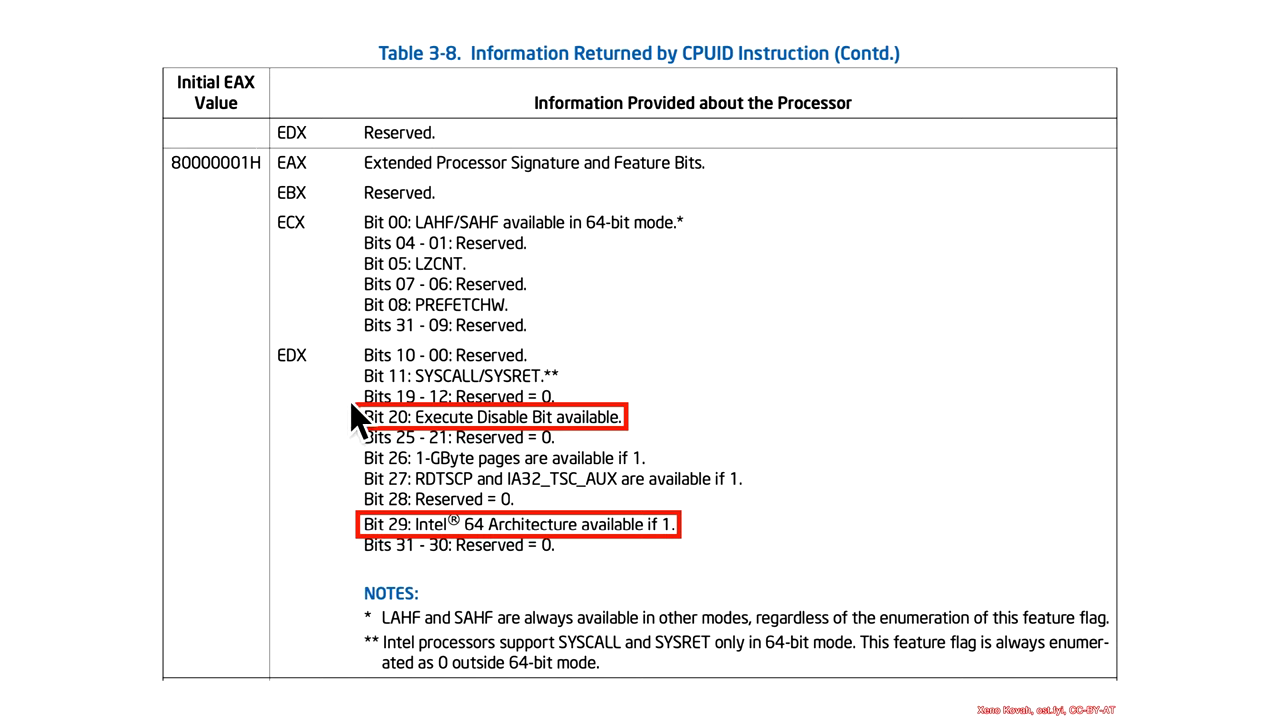
{"action": "mouse_move", "coordinate": [460, 455]}
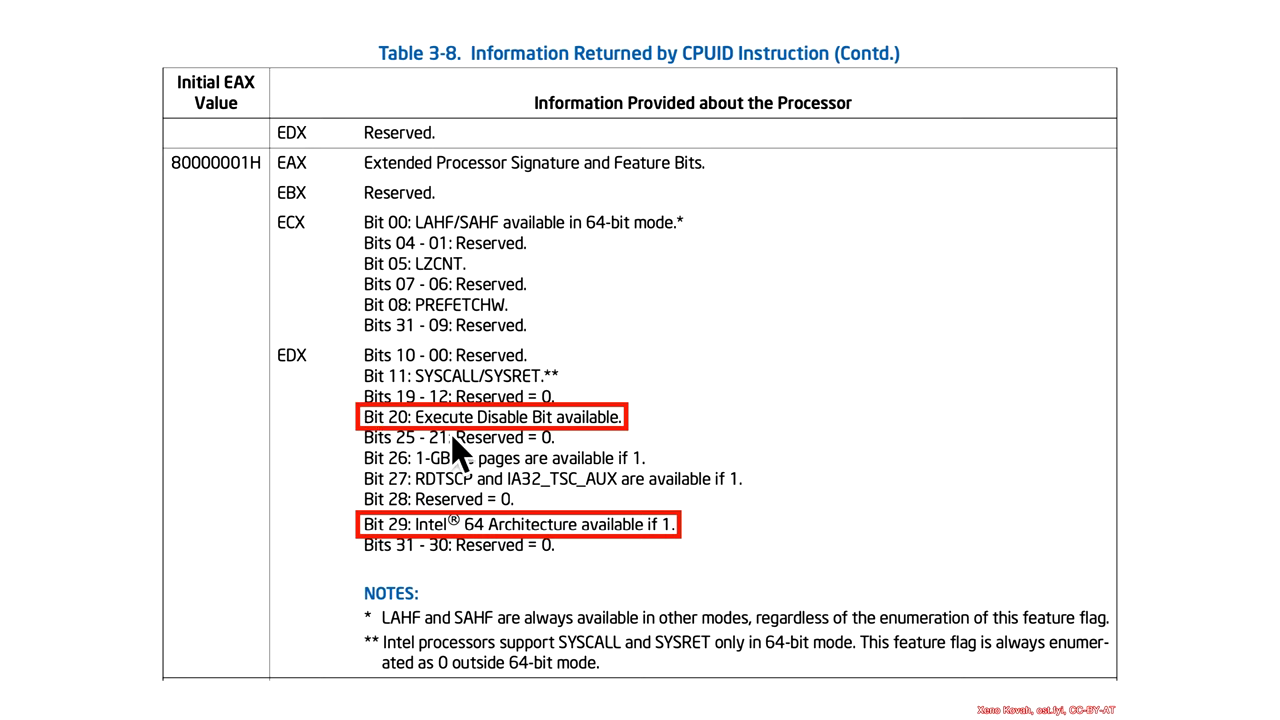
{"action": "mouse_move", "coordinate": [548, 453]}
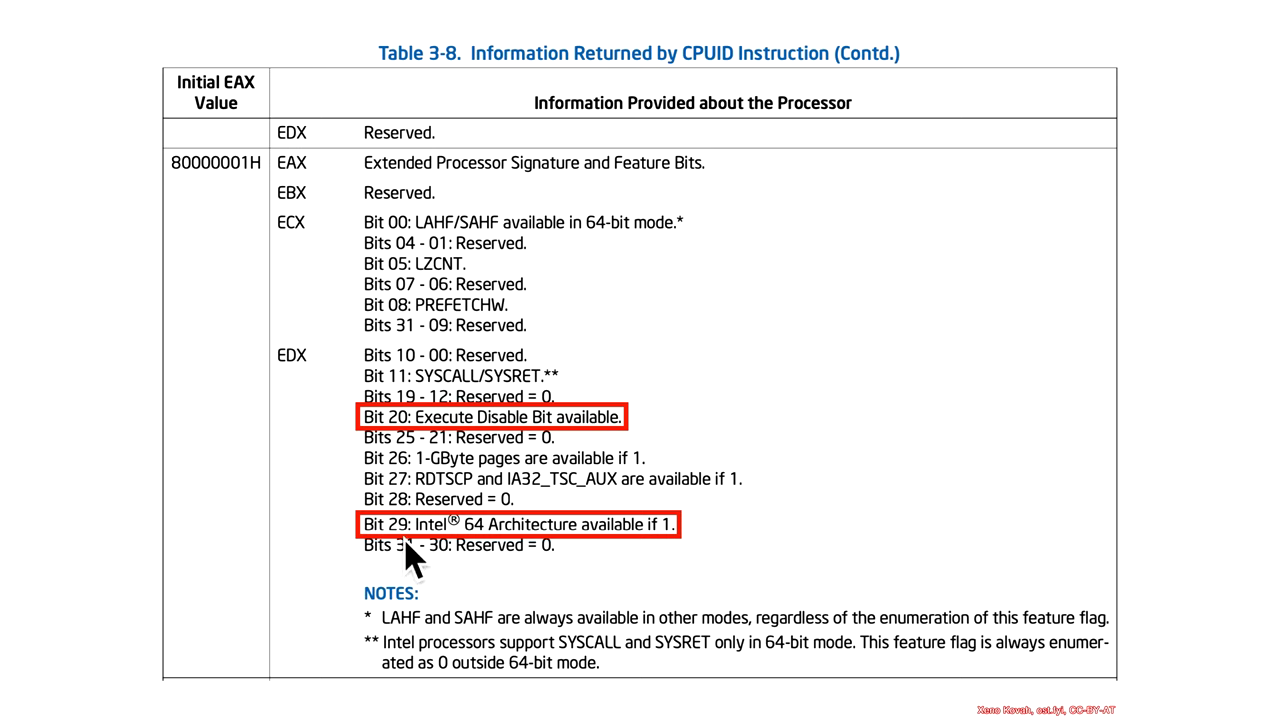
{"action": "mouse_move", "coordinate": [518, 560]}
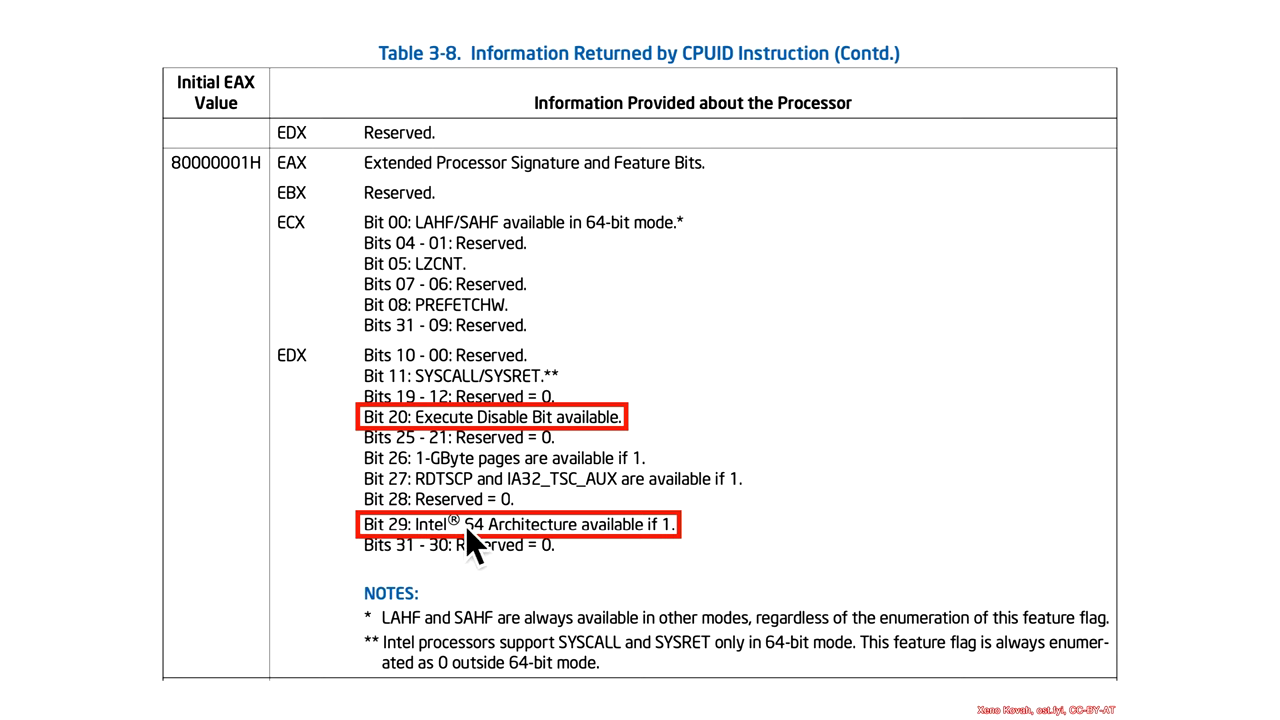
{"action": "mouse_move", "coordinate": [487, 560]}
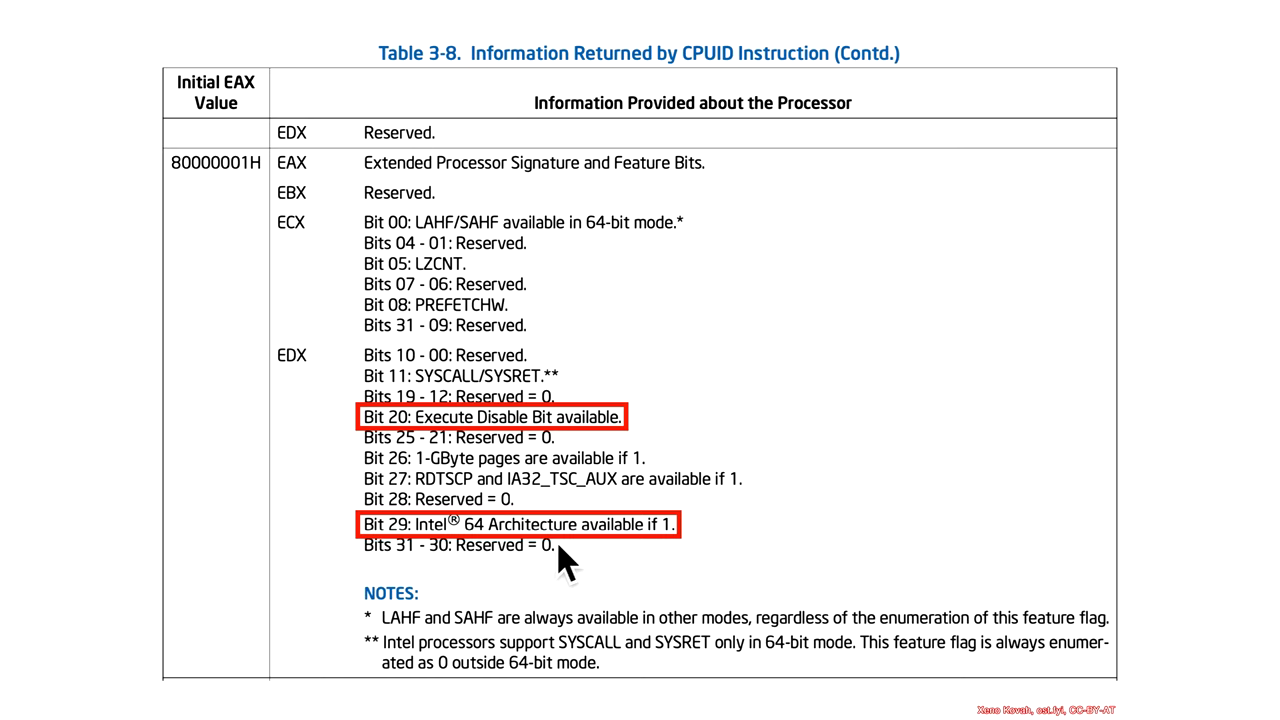
{"action": "mouse_move", "coordinate": [530, 560]}
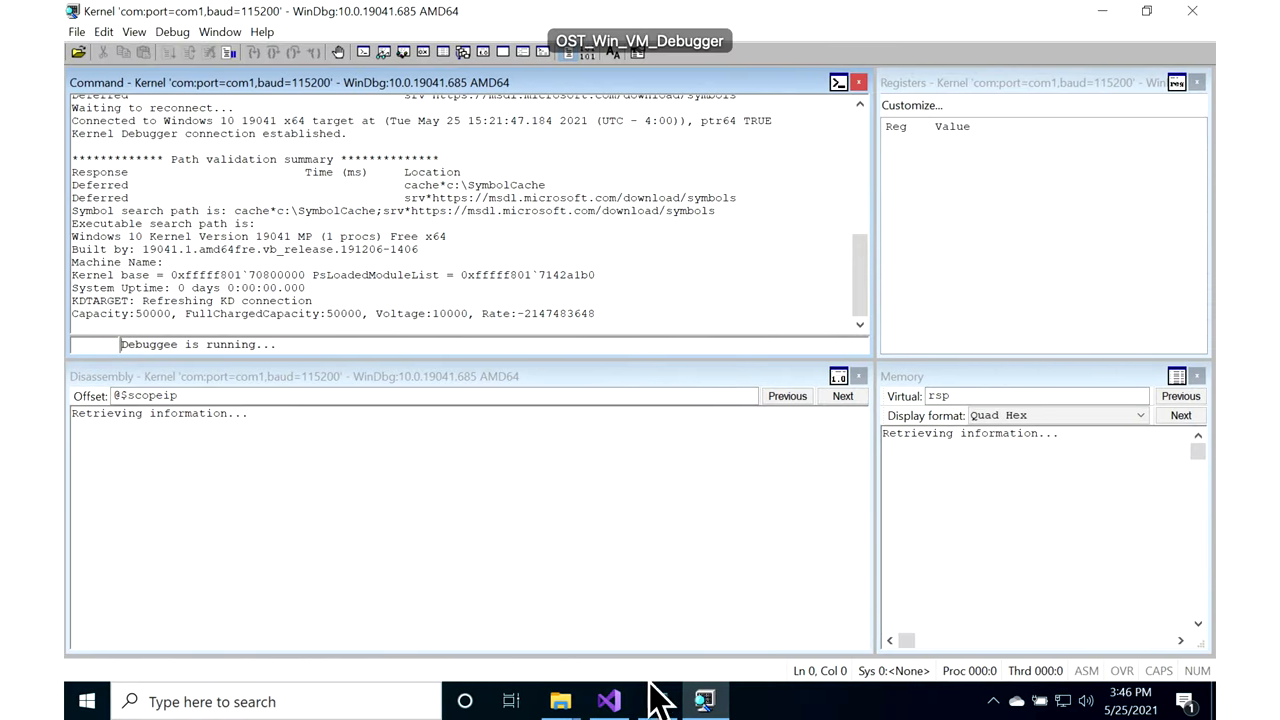
Bring Visual Studio forward and select the U_MSRs project to show its IA32_EFER-reading Source.c
{"action": "left_click", "coordinate": [608, 700]}
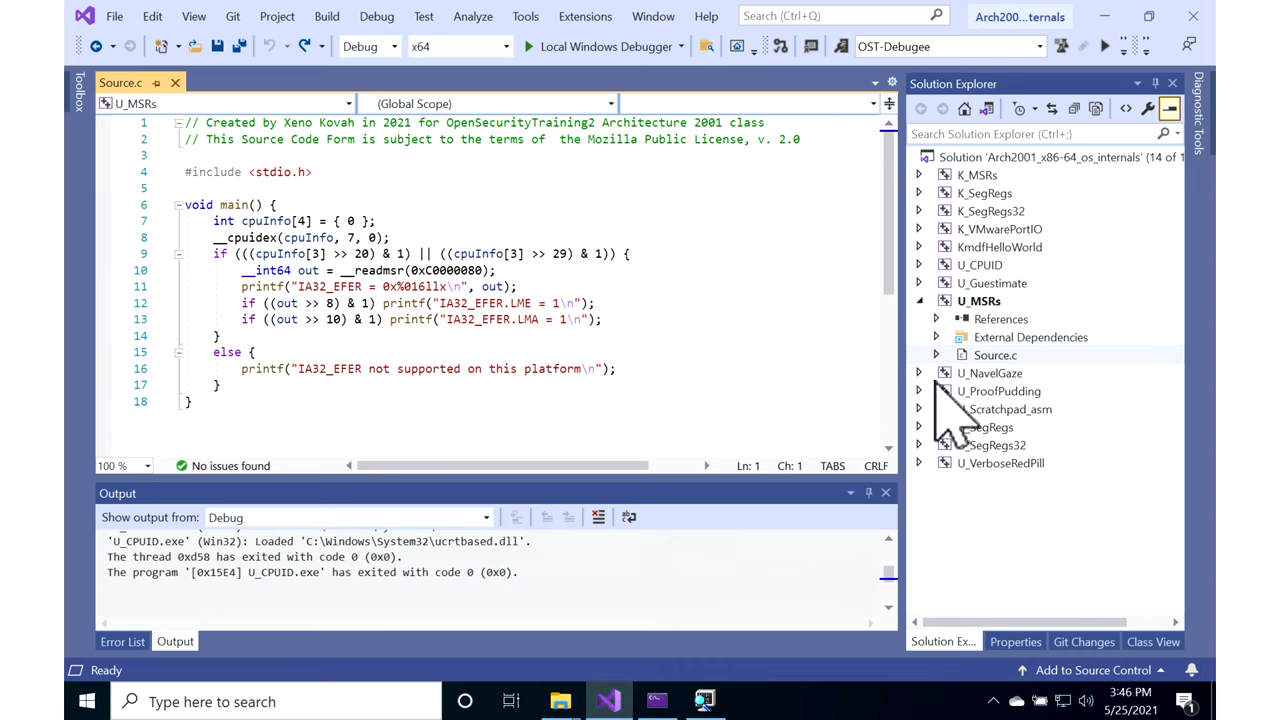
{"action": "mouse_move", "coordinate": [452, 245]}
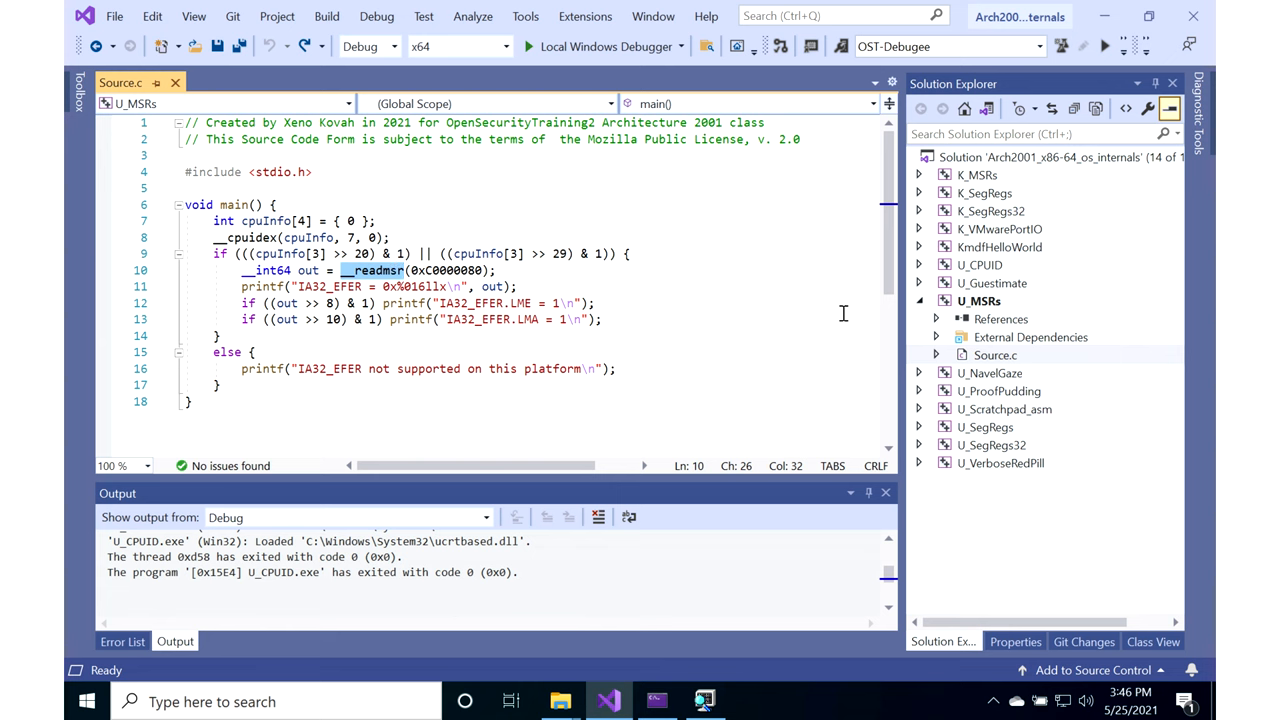
{"action": "left_click", "coordinate": [978, 300]}
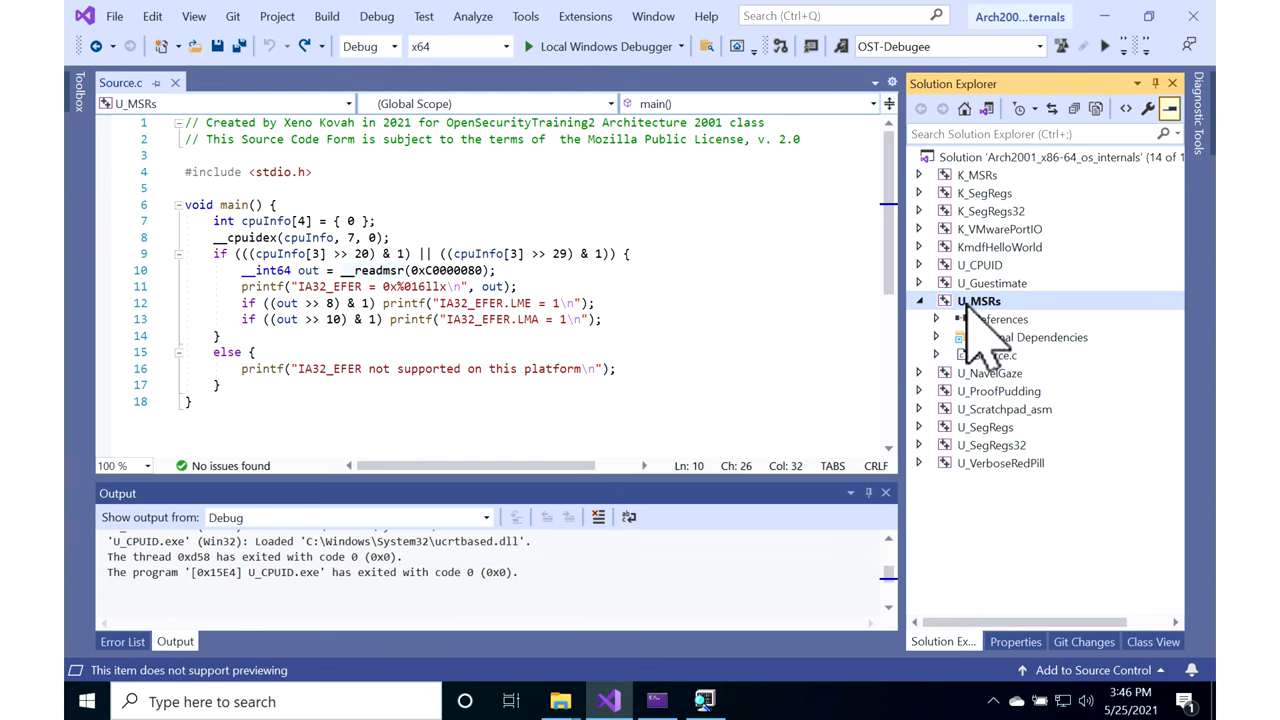
Build the U_MSRs project from its Solution Explorer context menu
{"action": "right_click", "coordinate": [980, 300]}
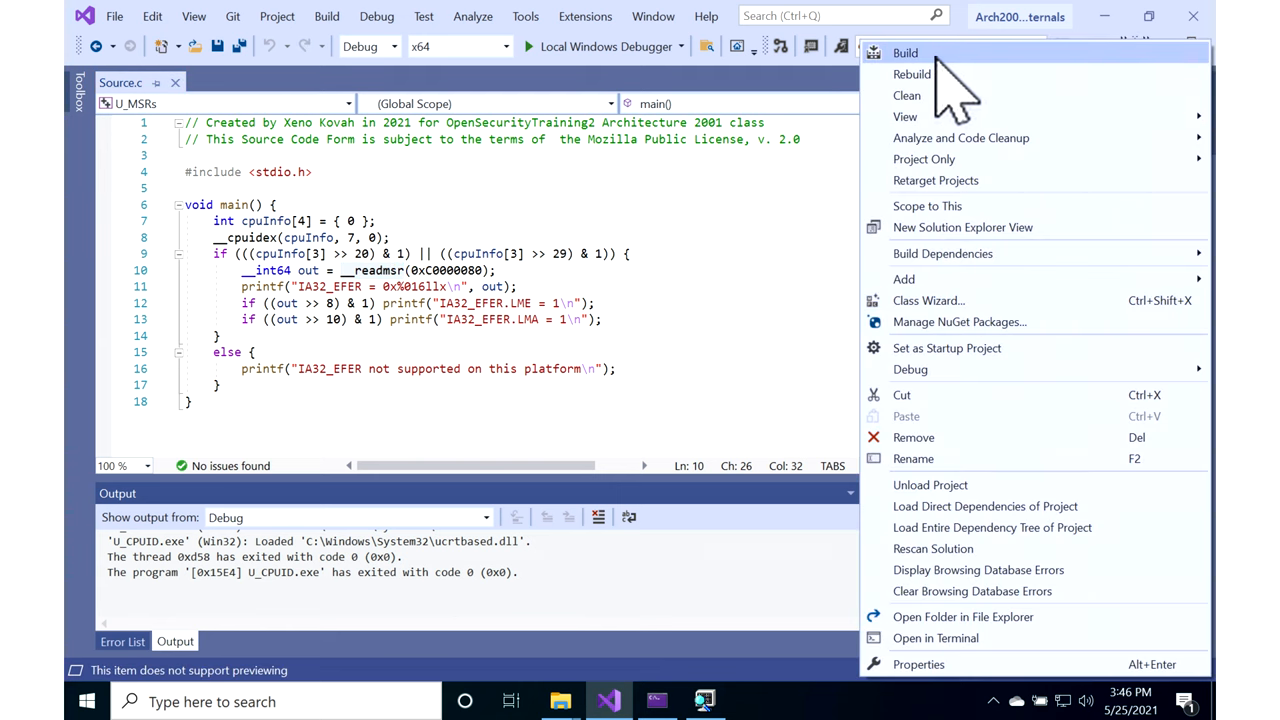
{"action": "left_click", "coordinate": [905, 53]}
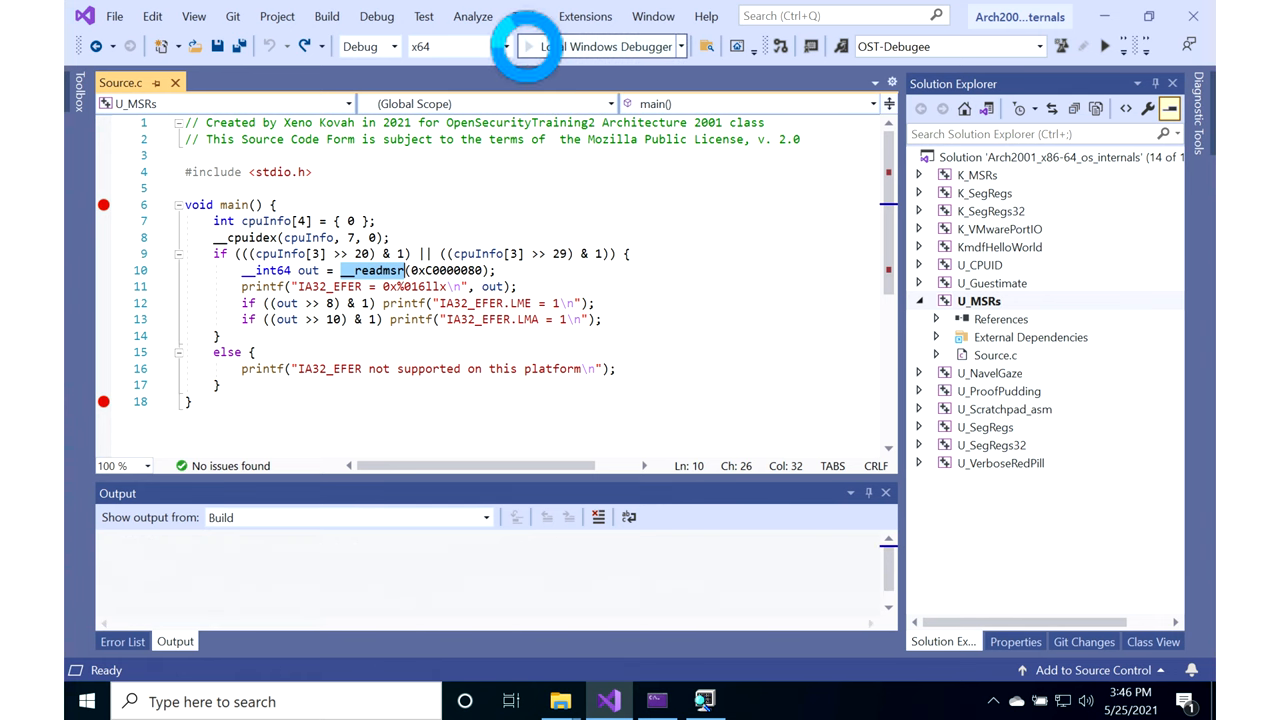
Debug U_MSRs locally and view the privileged-instruction exception at the IA32_EFER read
{"action": "left_click", "coordinate": [528, 46]}
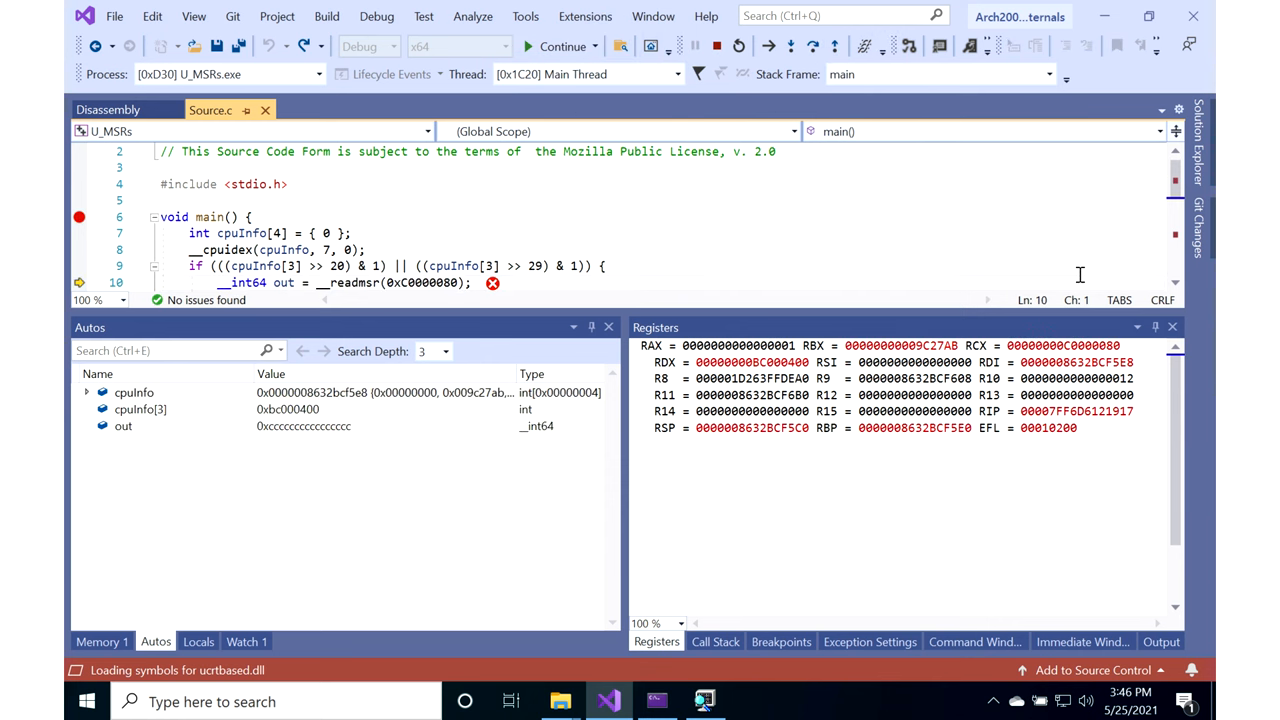
{"action": "left_click", "coordinate": [563, 46]}
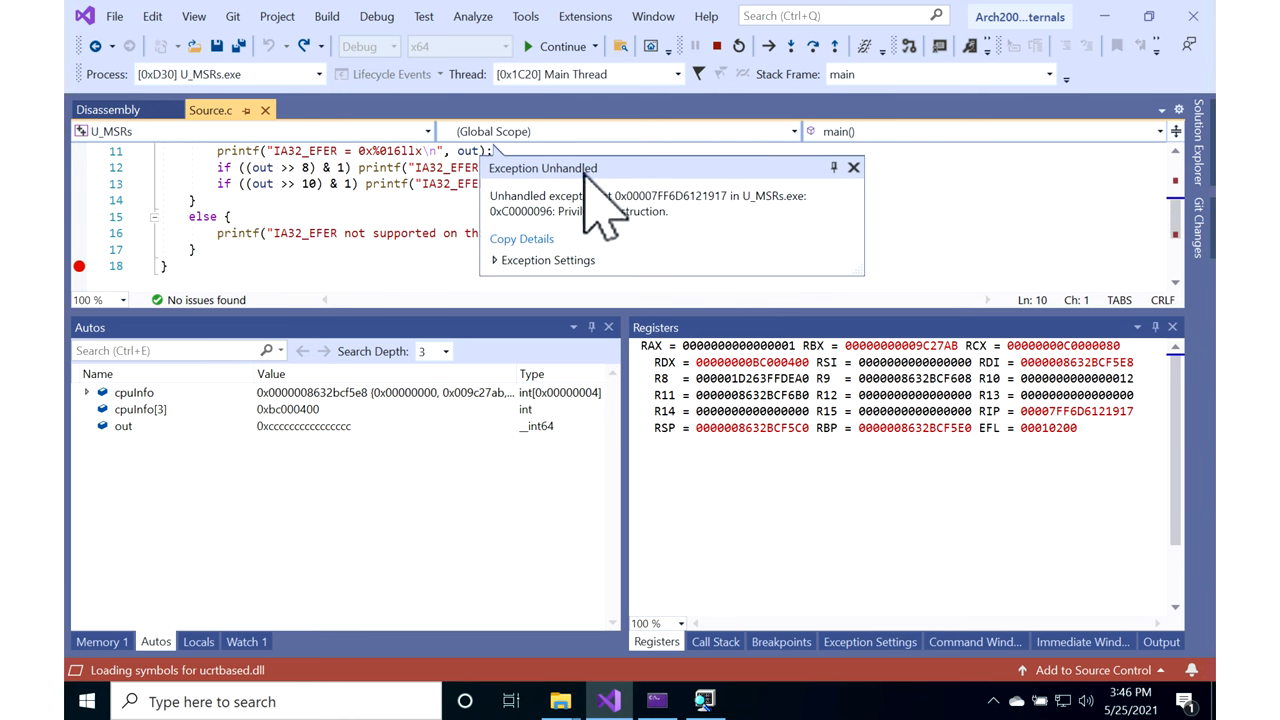
{"action": "mouse_move", "coordinate": [1193, 185]}
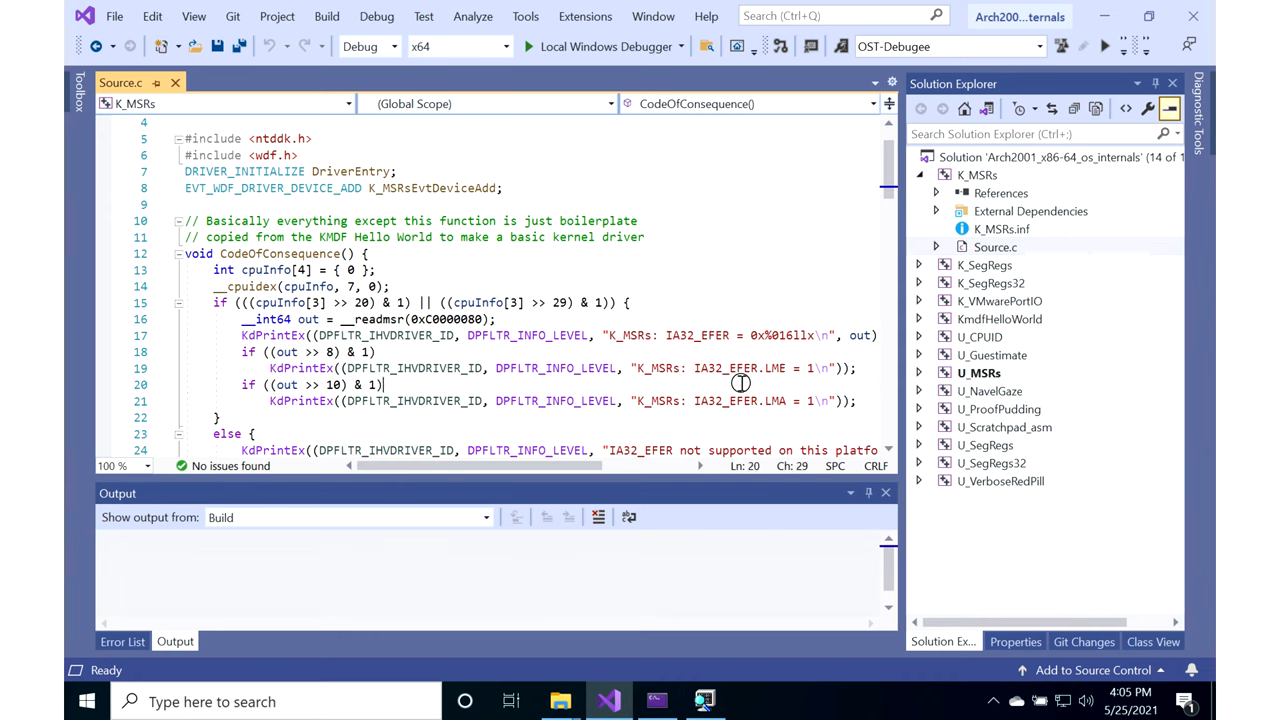
Go from the K_MSRs build output to the VM's OST2 folder, then front the administrator Command Prompt
{"action": "double_click", "coordinate": [774, 401]}
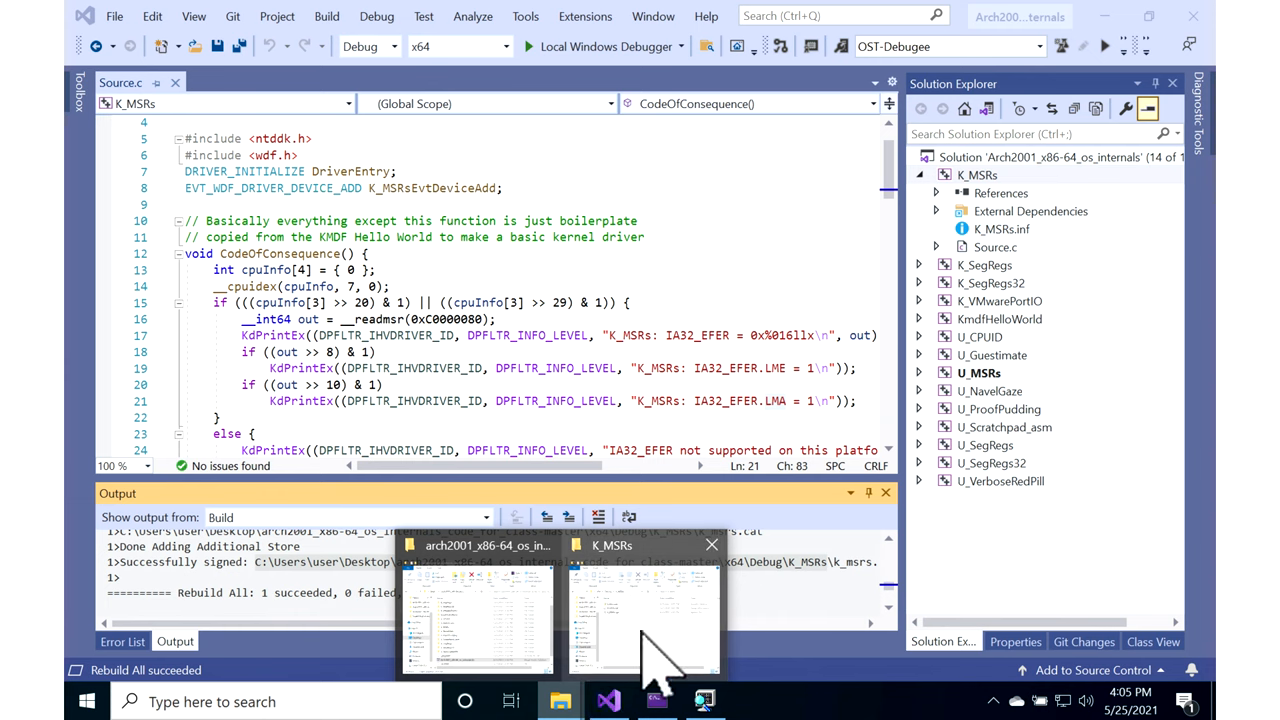
{"action": "left_click", "coordinate": [644, 600]}
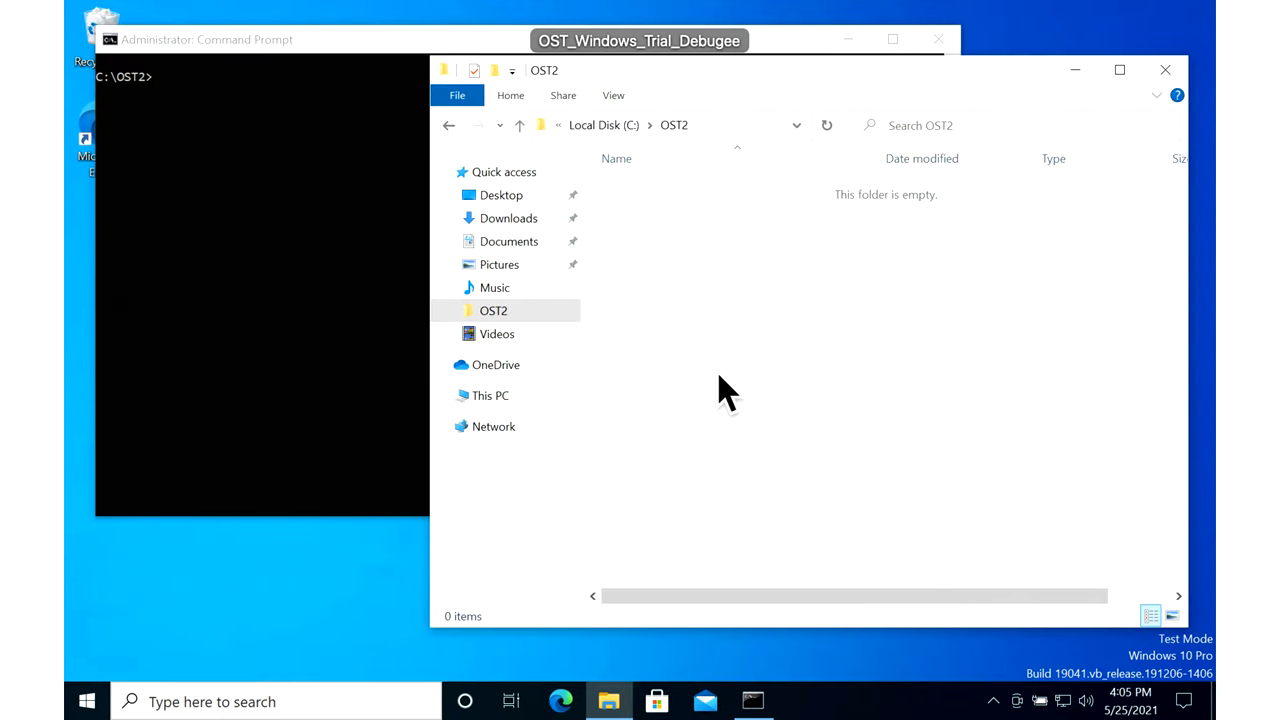
{"action": "left_click", "coordinate": [87, 701]}
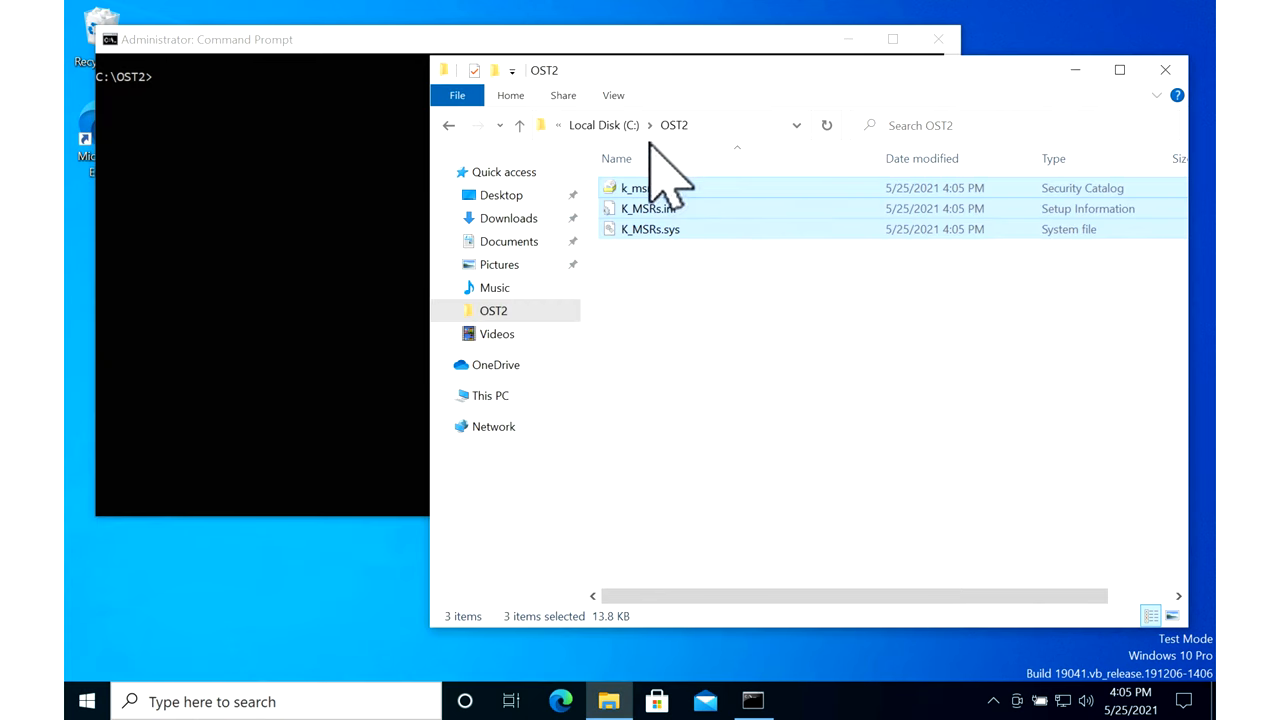
{"action": "left_click", "coordinate": [693, 340]}
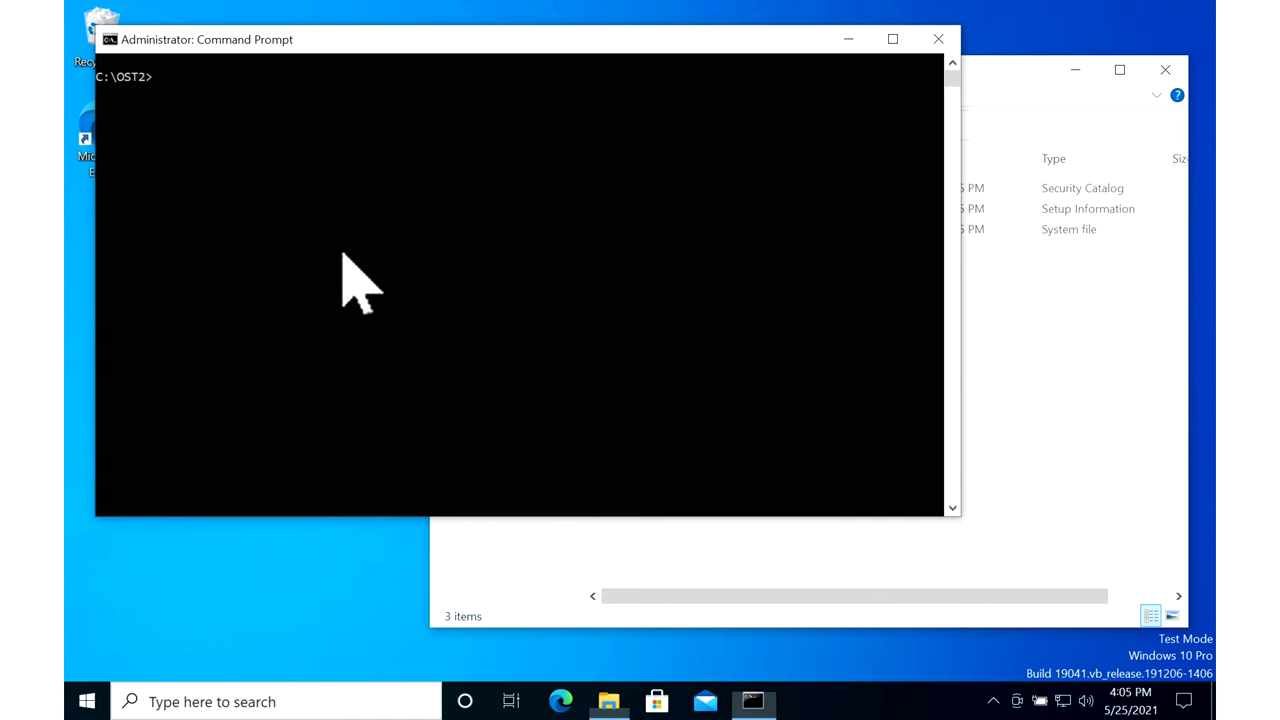
Clear the administrator console with cls before entering the devcon install command
{"action": "type", "text": "cls"}
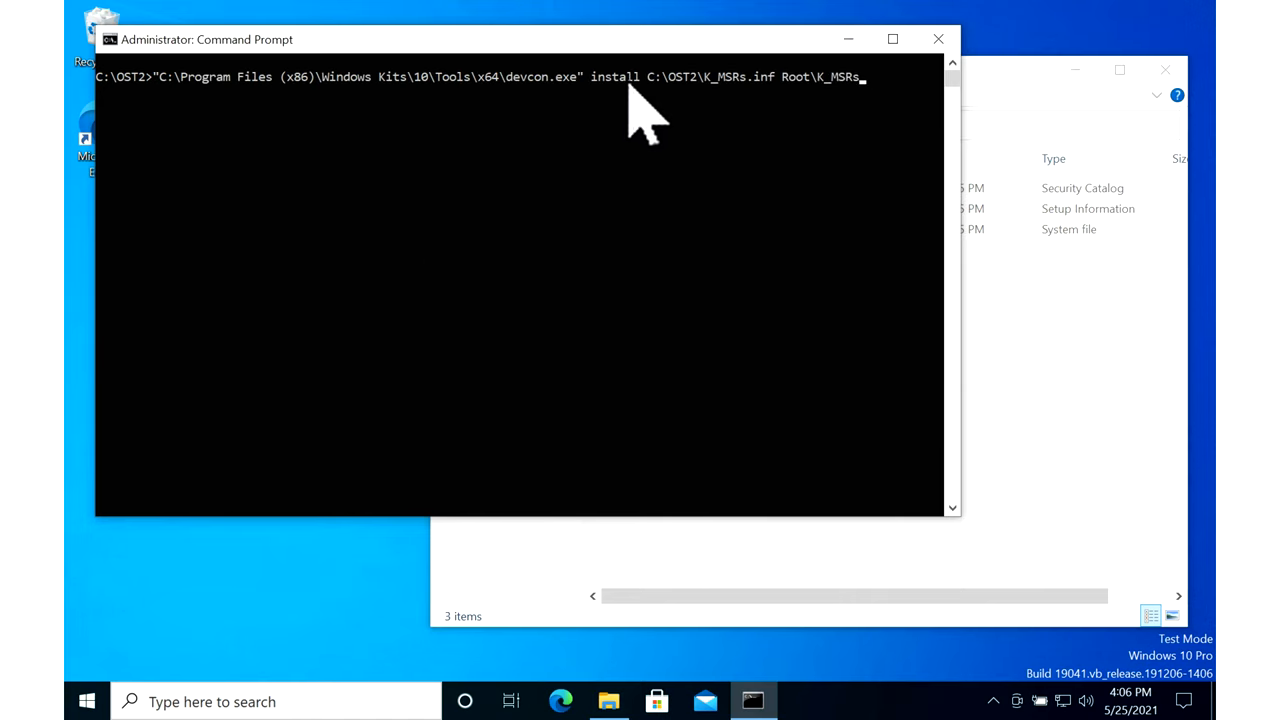
{"action": "mouse_move", "coordinate": [695, 210]}
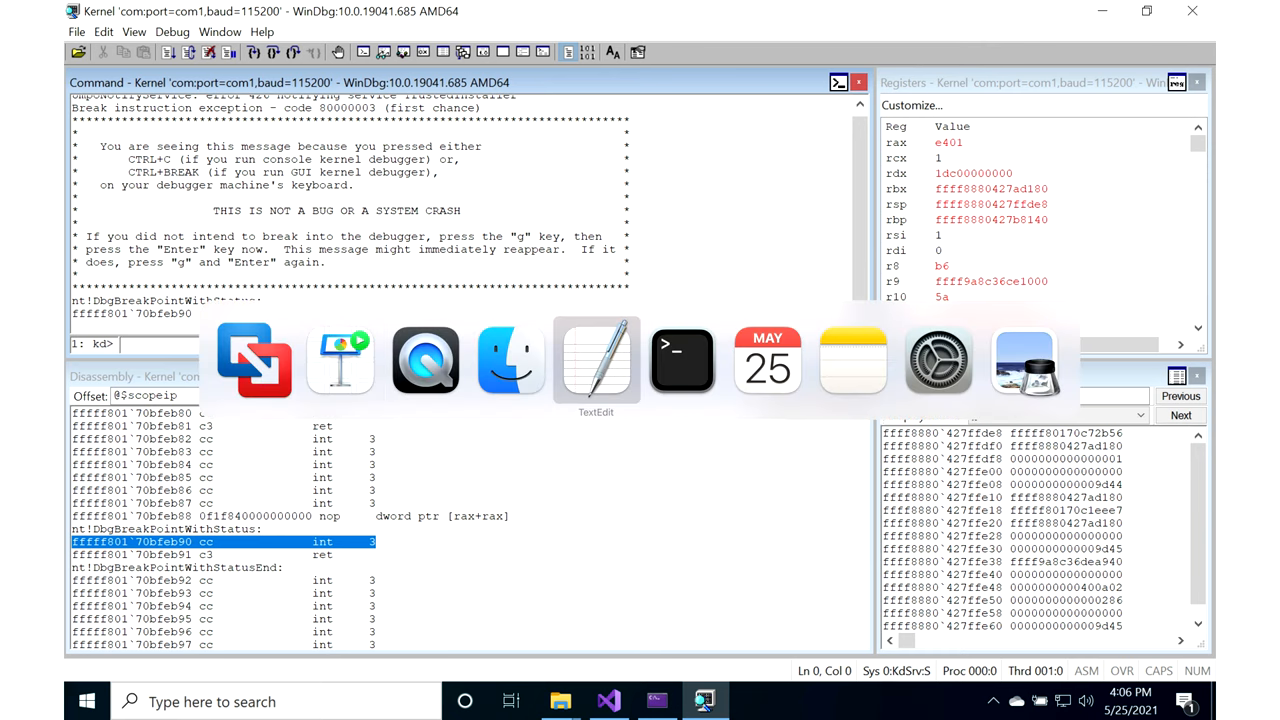
Focus the WinDbg kernel debugger to enter the debug-print mask commands
{"action": "left_click", "coordinate": [595, 360]}
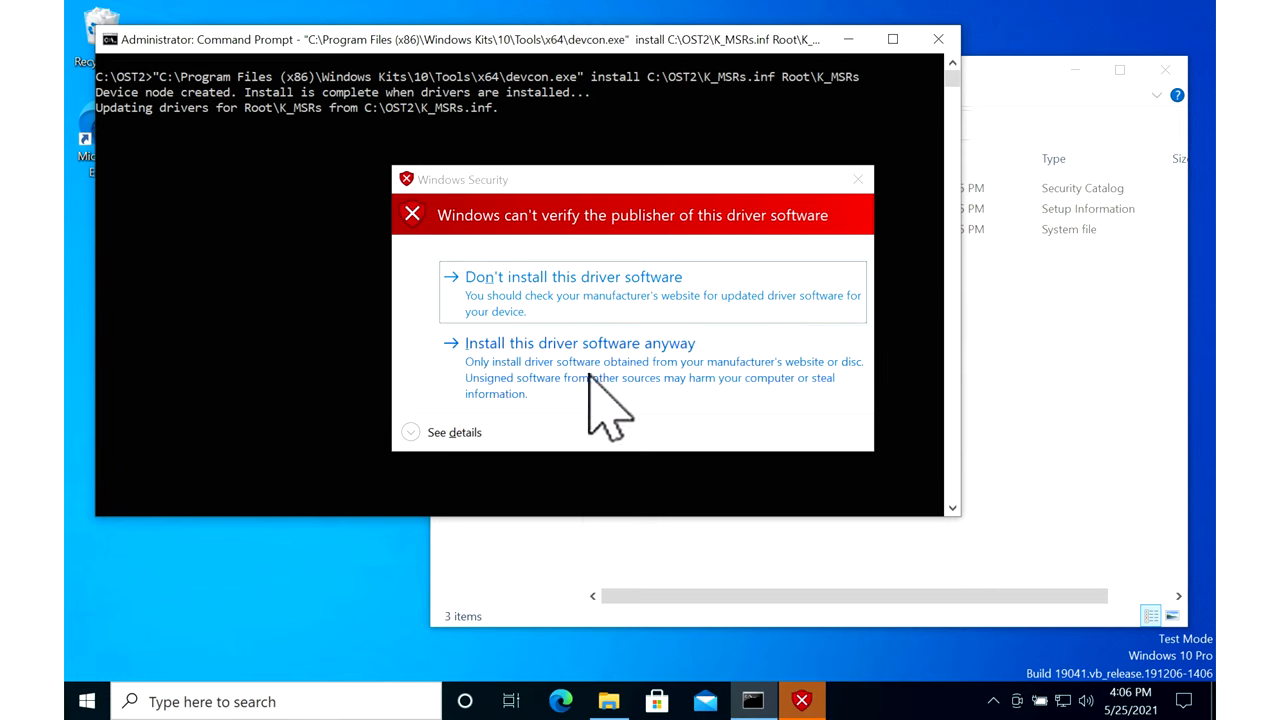
Choose 'Install this driver software anyway' for the unverified K_MSRs driver
{"action": "left_click", "coordinate": [579, 343]}
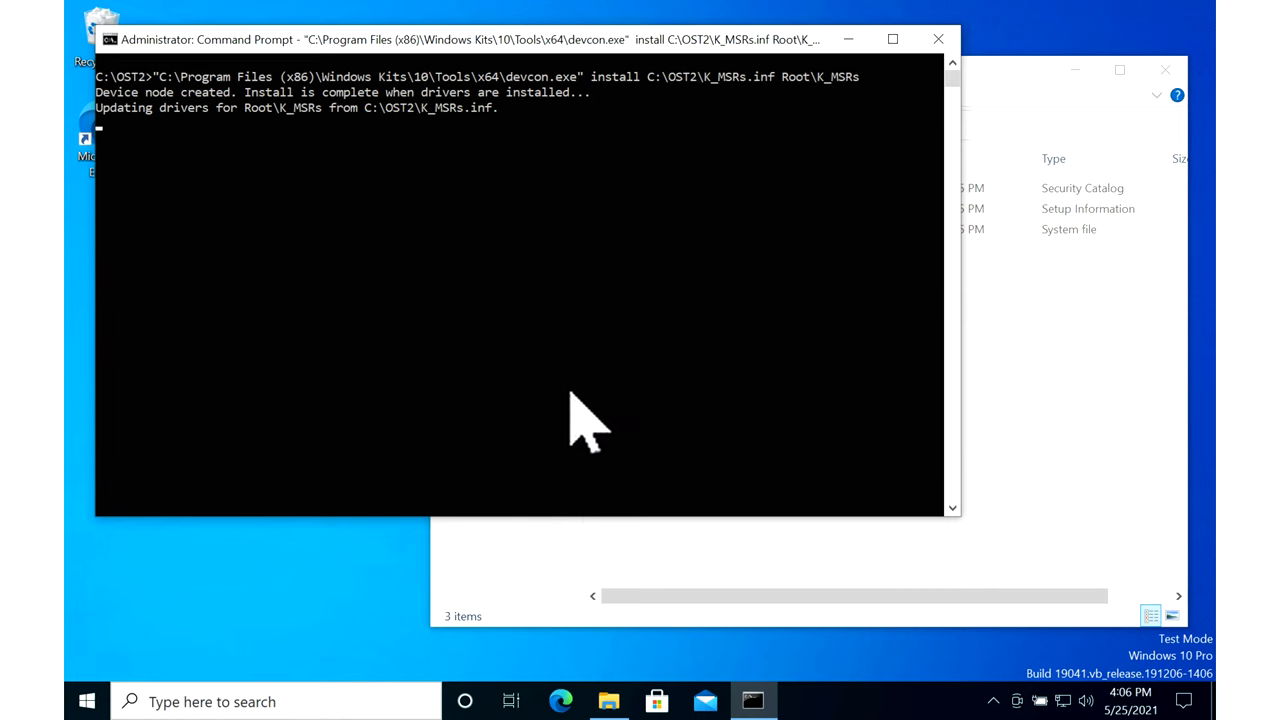
{"action": "mouse_move", "coordinate": [310, 175]}
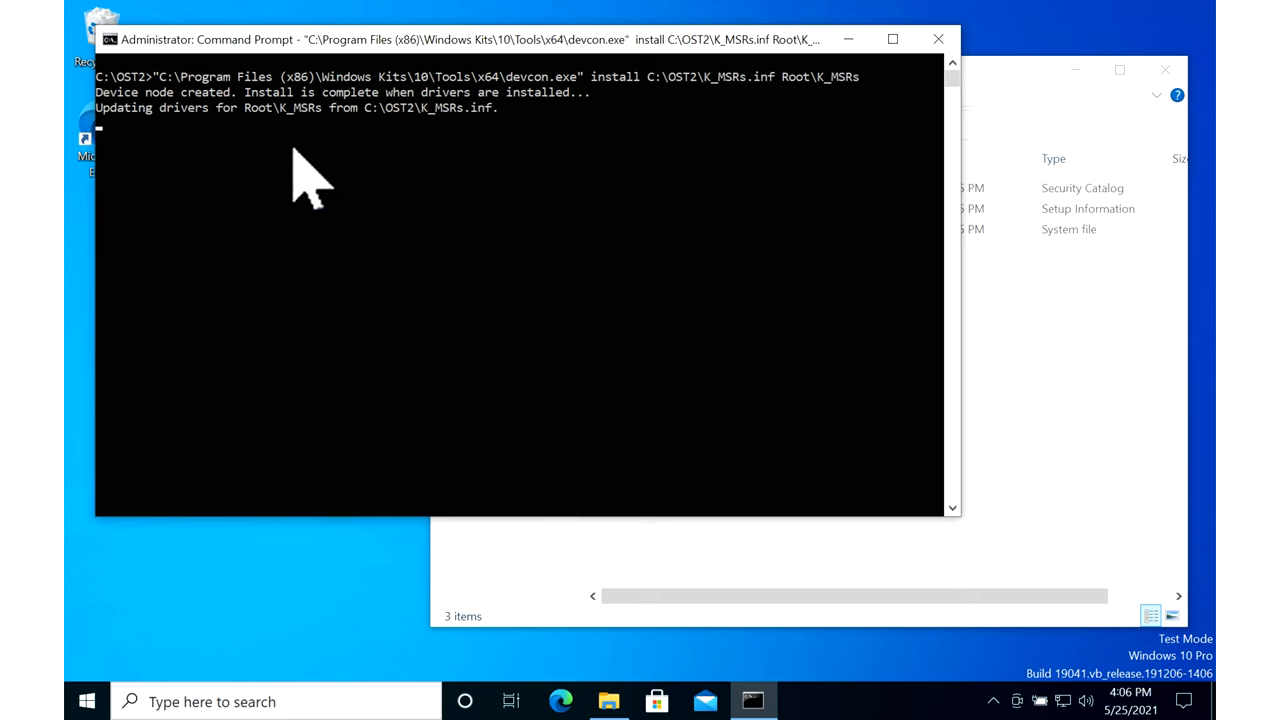
{"action": "mouse_move", "coordinate": [205, 180]}
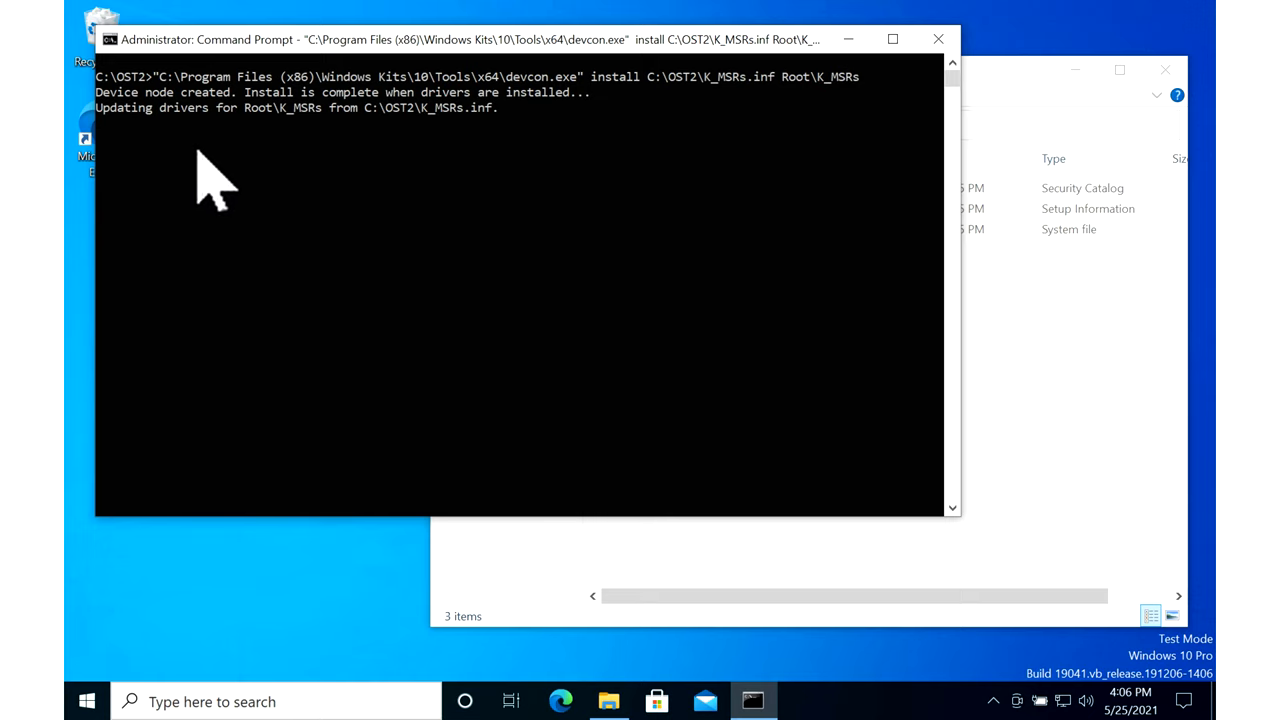
{"action": "mouse_move", "coordinate": [137, 160]}
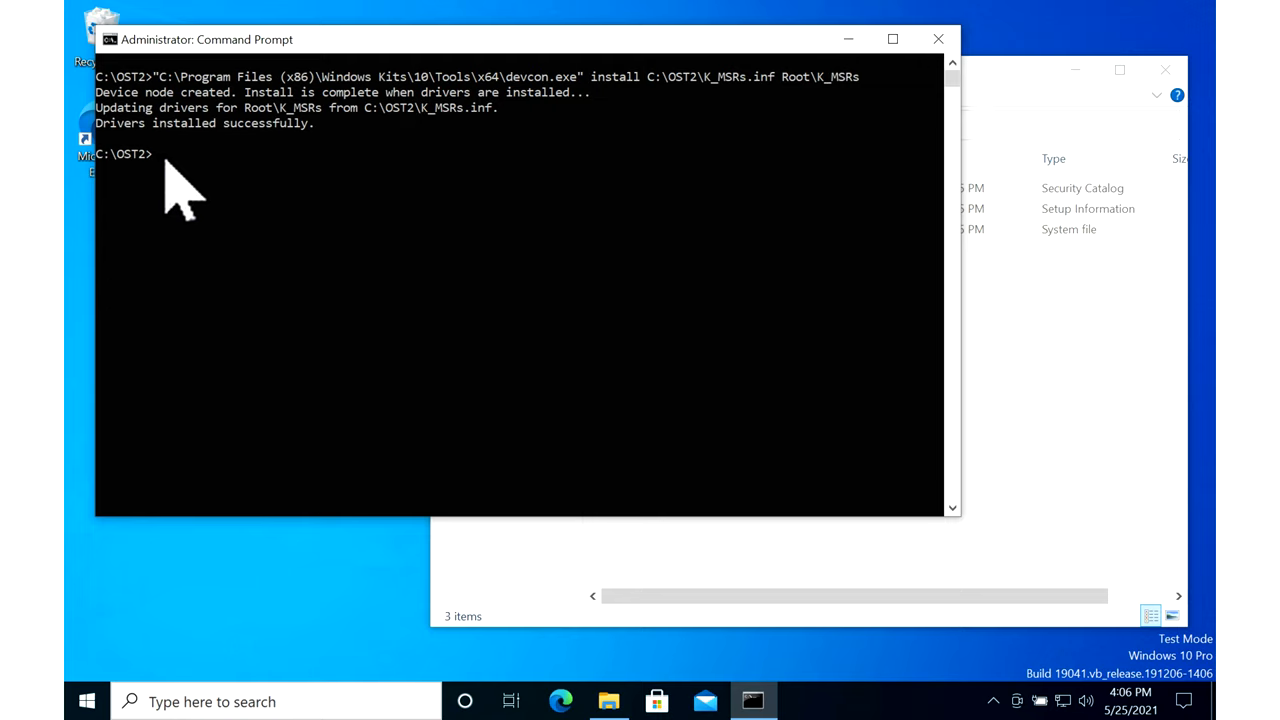
Highlight the K_MSRs driver output in WinDbg, marking LME = 1 and LMA = 1
{"action": "left_click", "coordinate": [704, 701]}
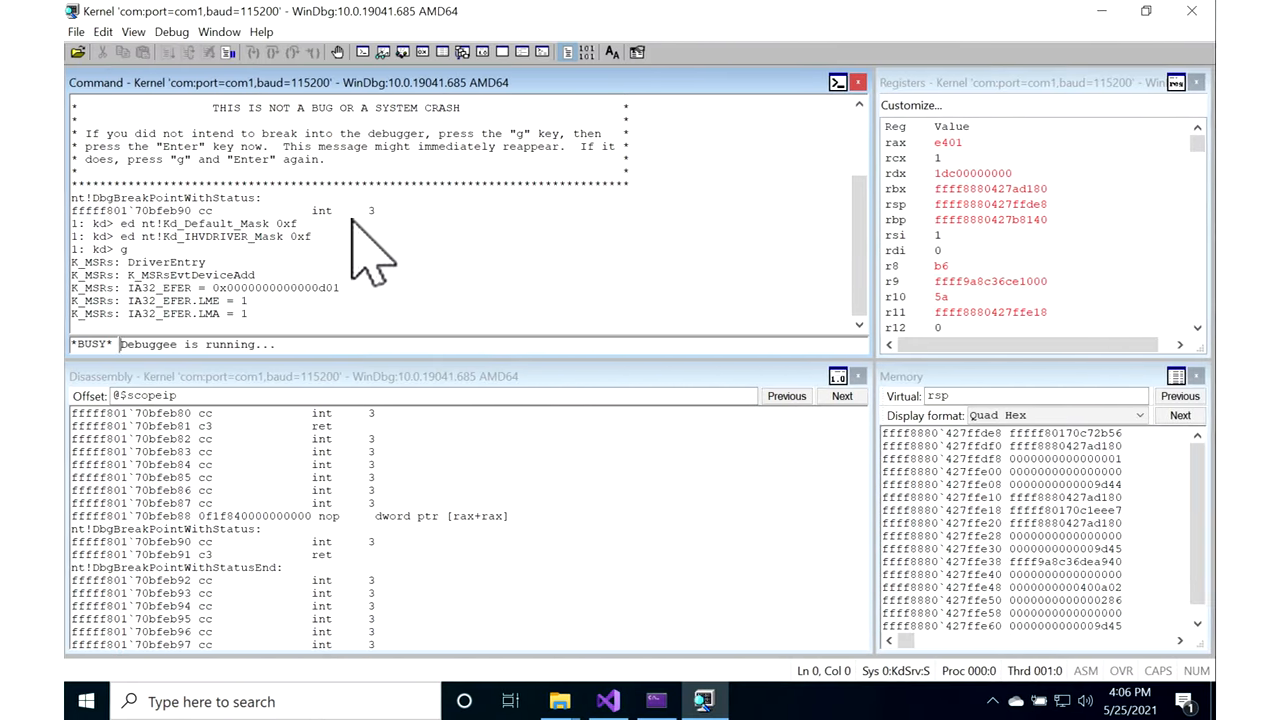
{"action": "left_click_drag", "start_coordinate": [80, 274], "coordinate": [253, 313]}
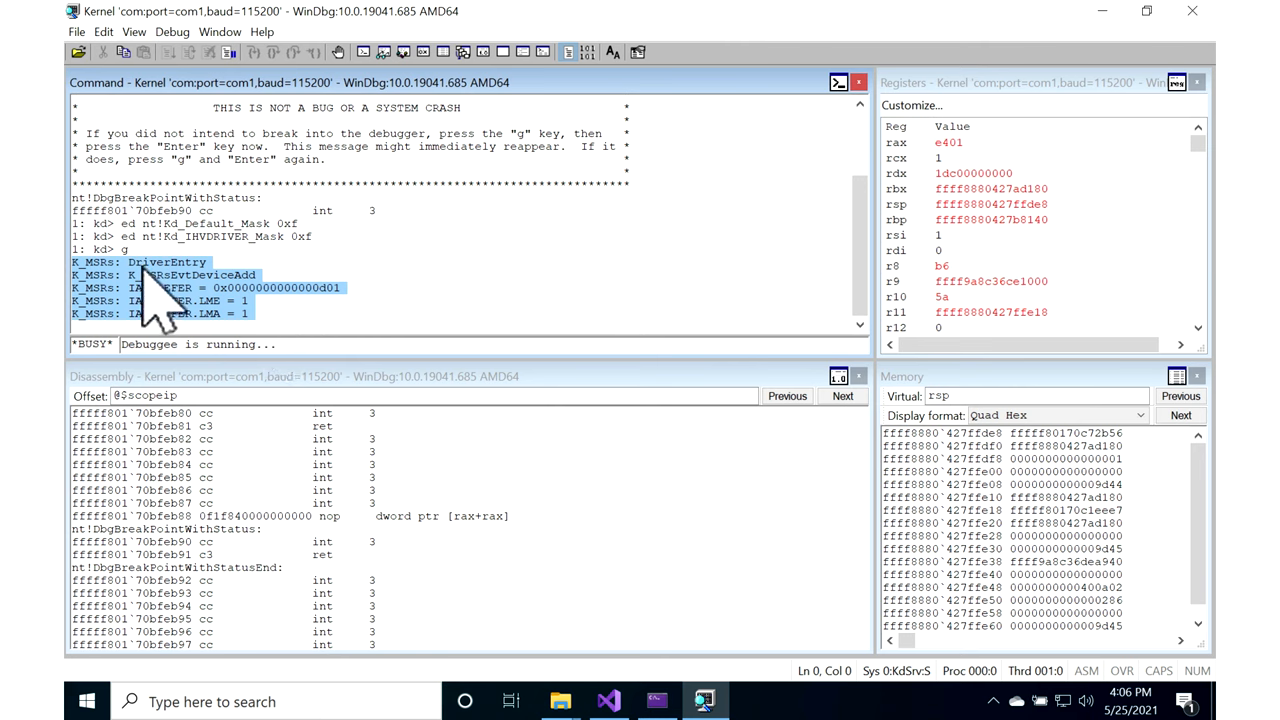
{"action": "mouse_move", "coordinate": [185, 315]}
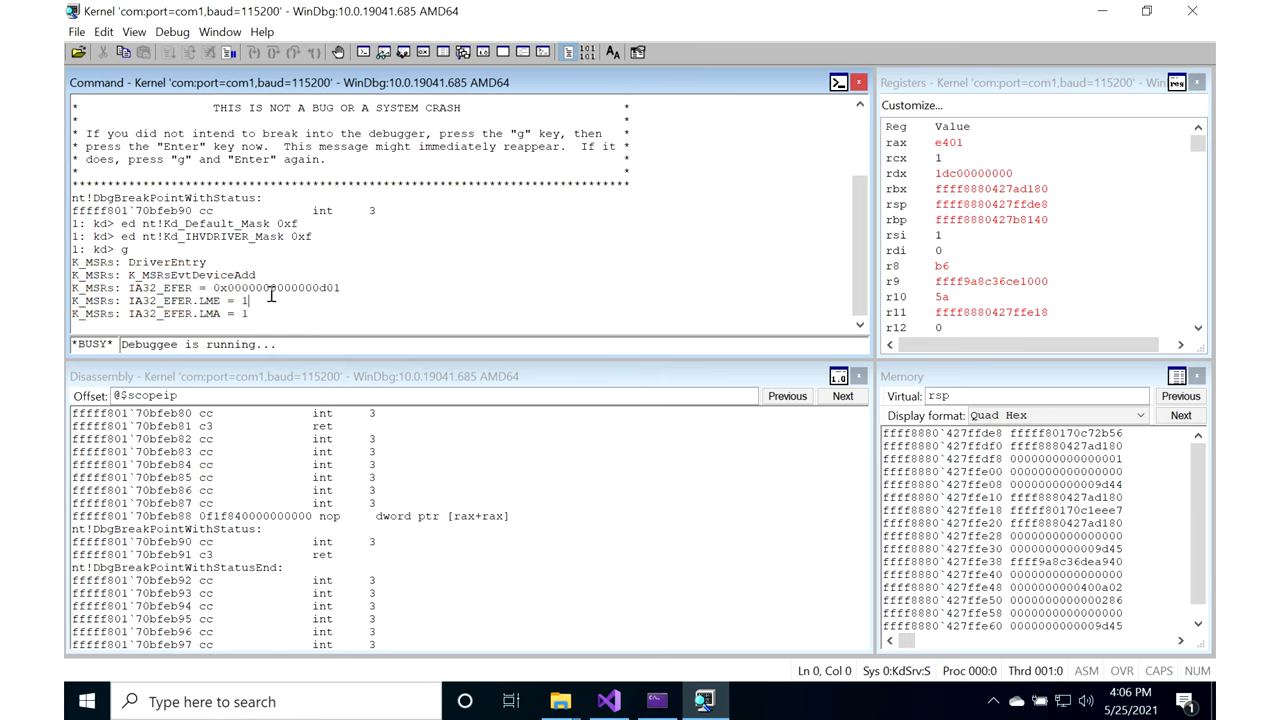
{"action": "double_click", "coordinate": [157, 287]}
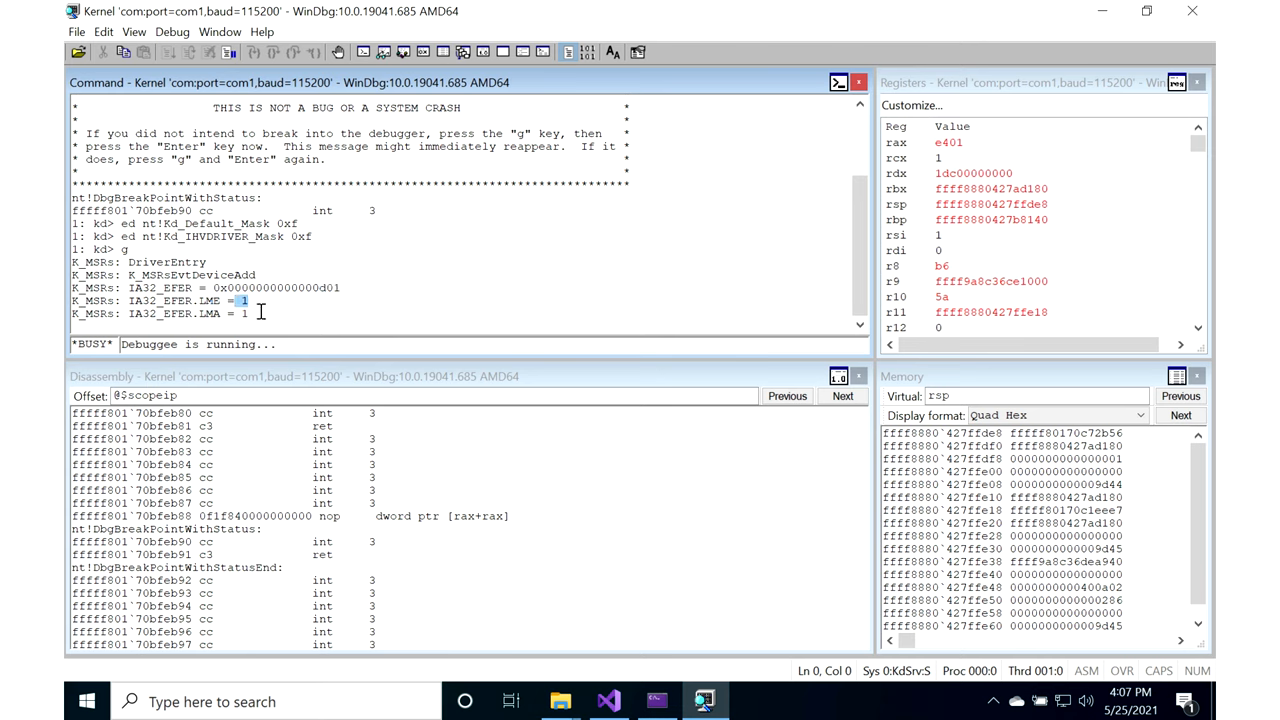
{"action": "double_click", "coordinate": [207, 313]}
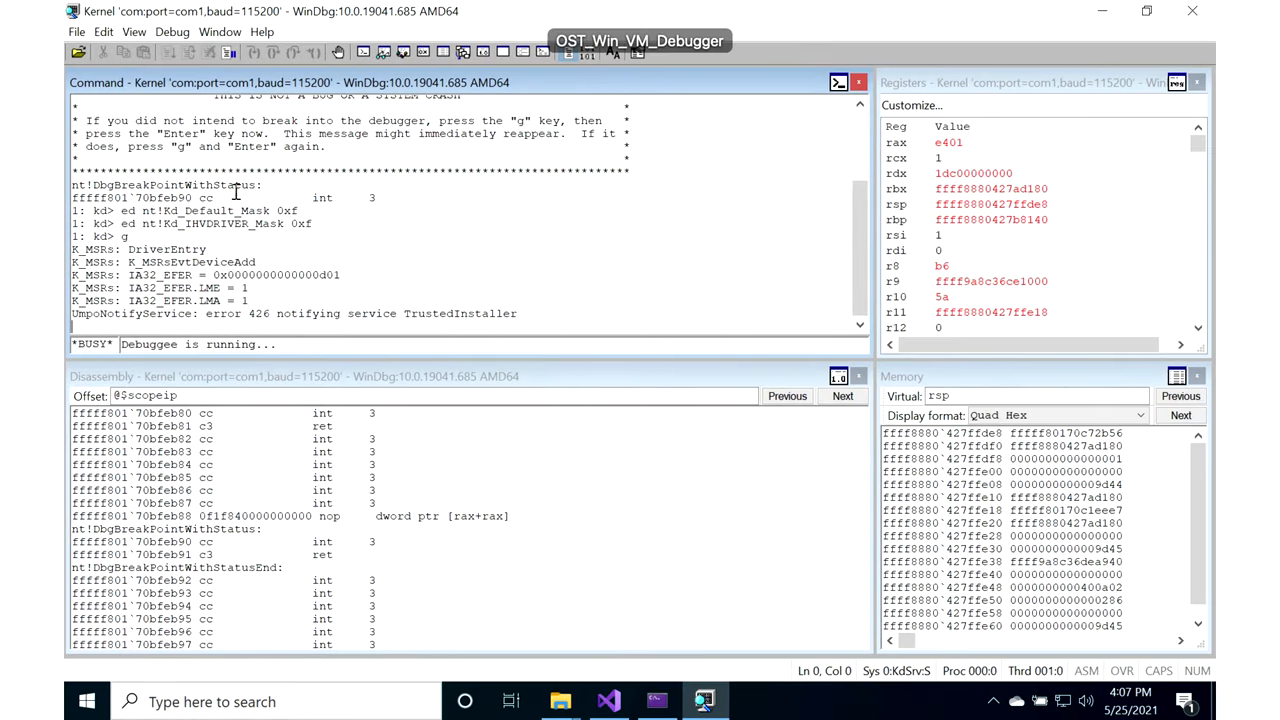
{"action": "mouse_move", "coordinate": [351, 250]}
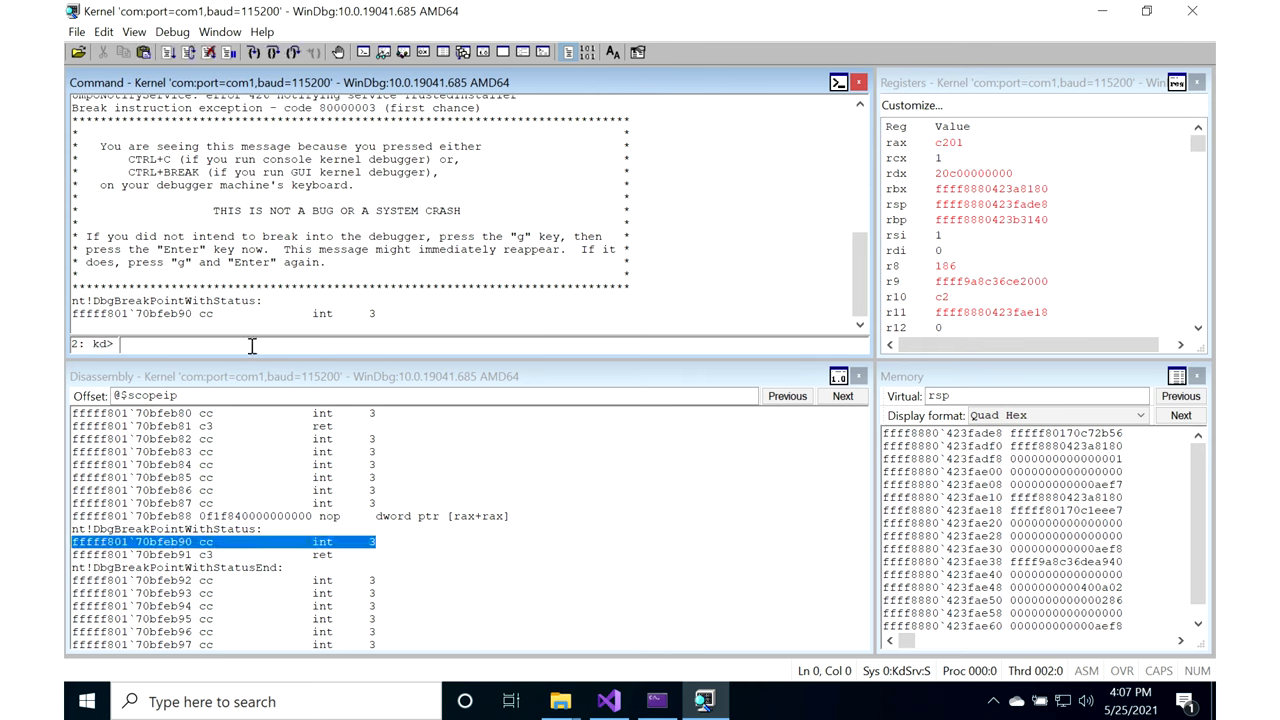
Run rdmsr 0xC0000080 in WinDbg and highlight the returned d01 value
{"action": "type", "text": "rdmsr"}
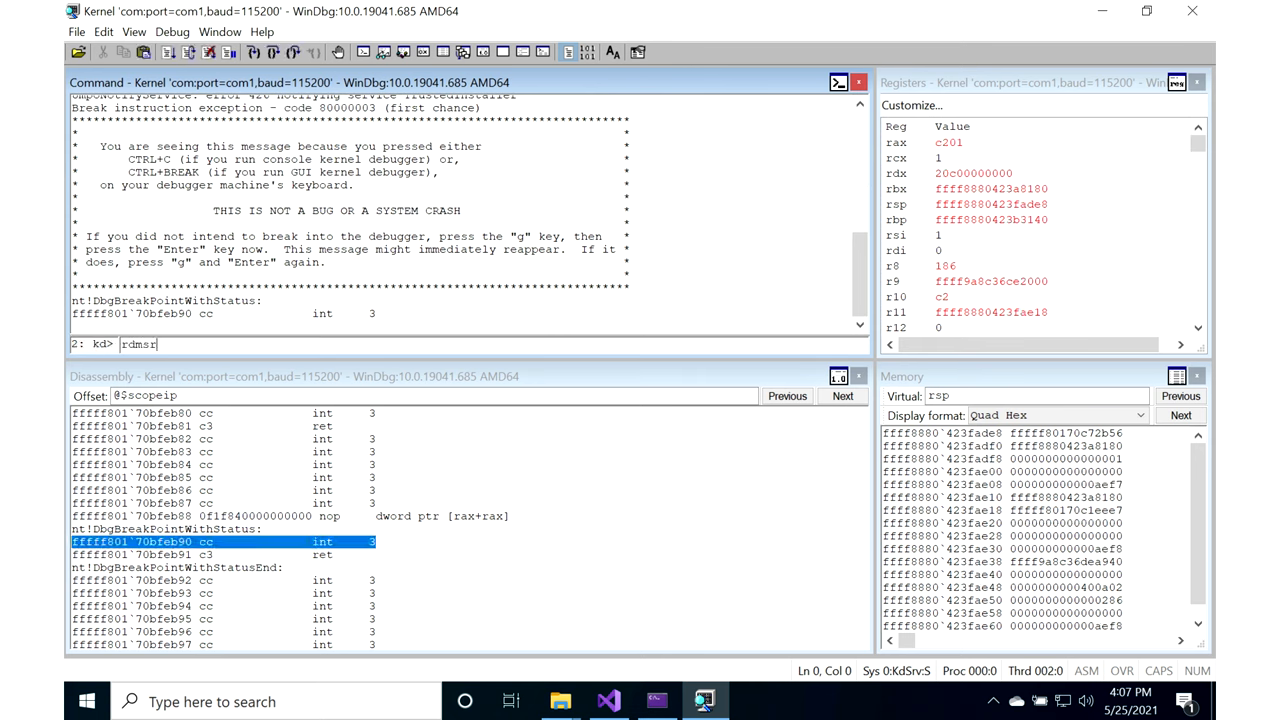
{"action": "key", "text": "Backspace"}
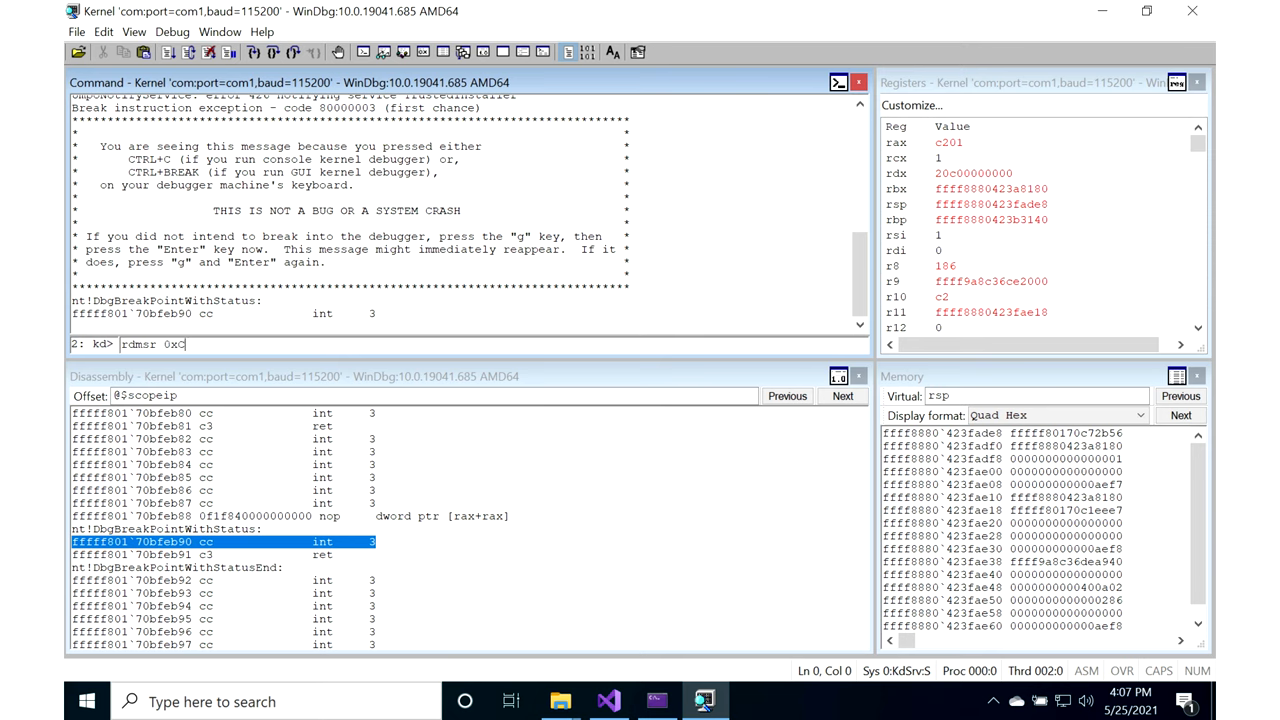
{"action": "type", "text": "0000"}
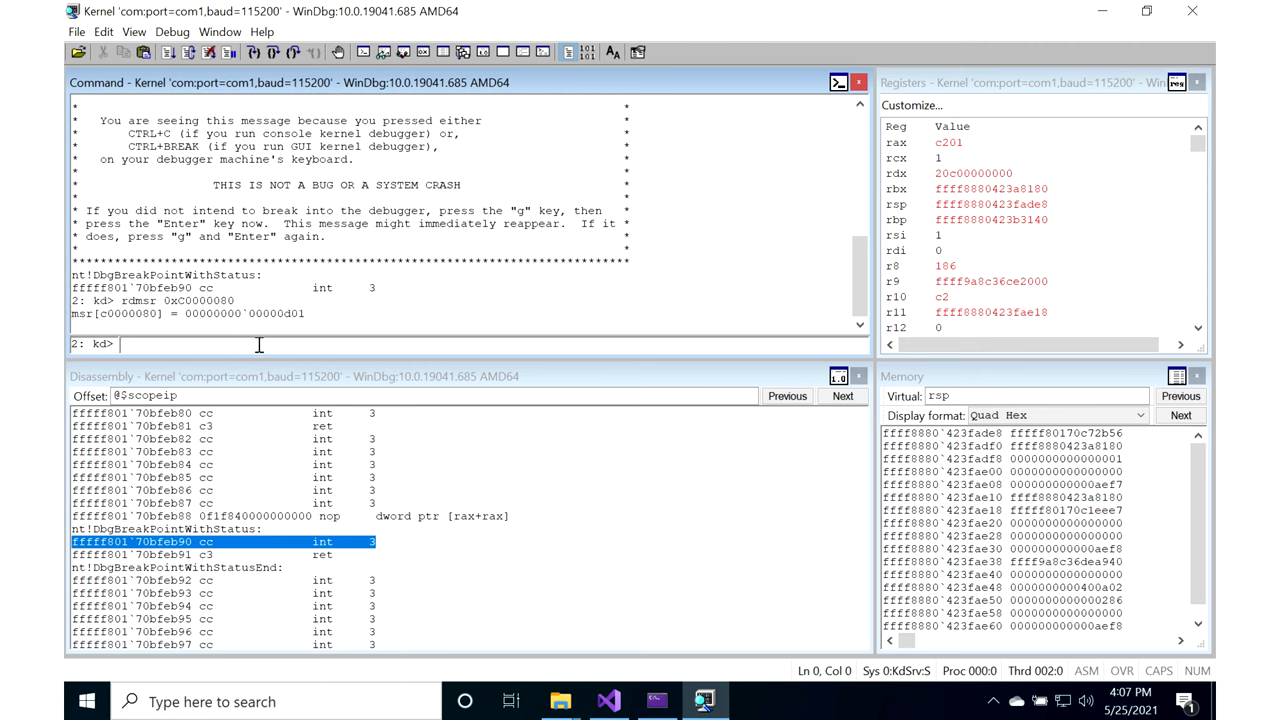
{"action": "double_click", "coordinate": [296, 313]}
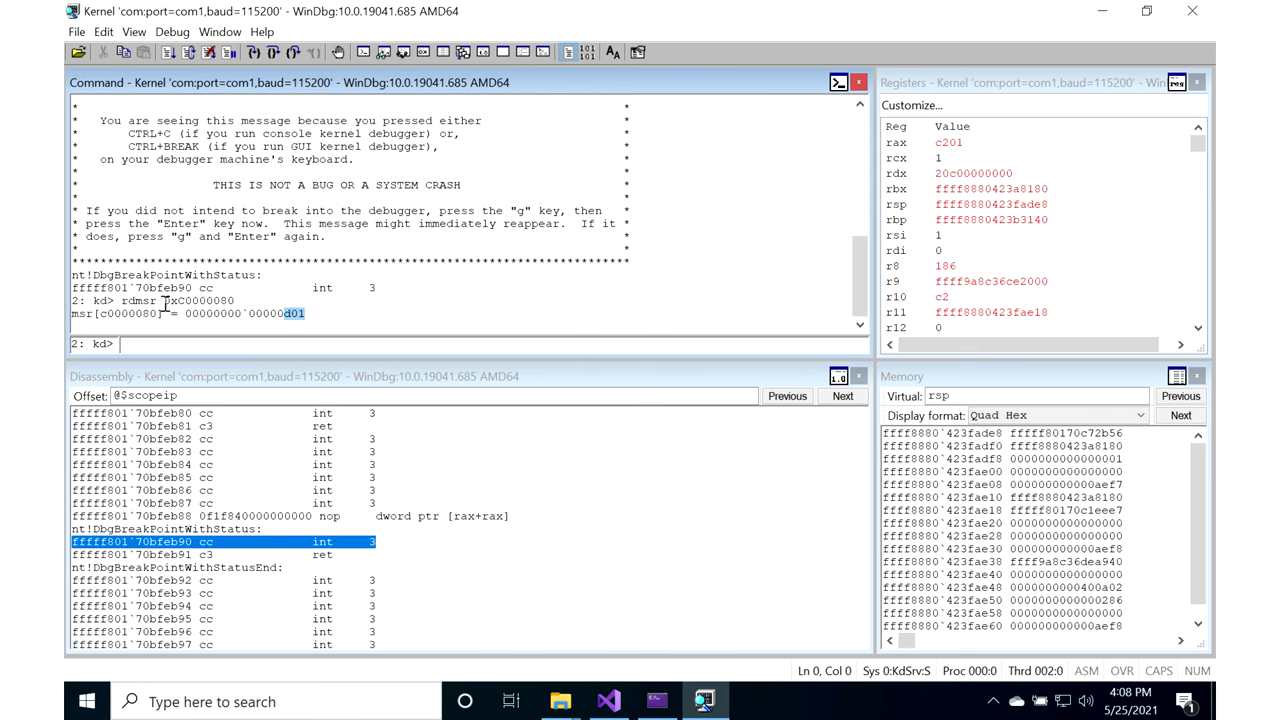
{"action": "mouse_move", "coordinate": [350, 278]}
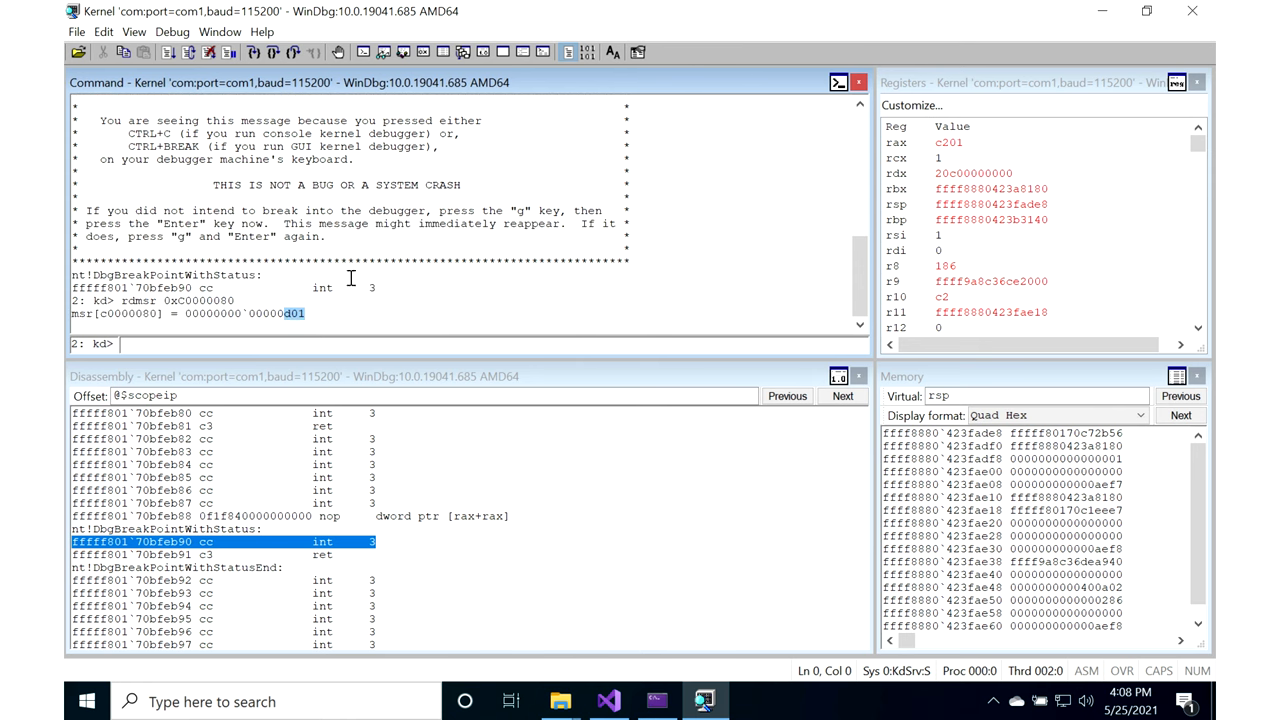